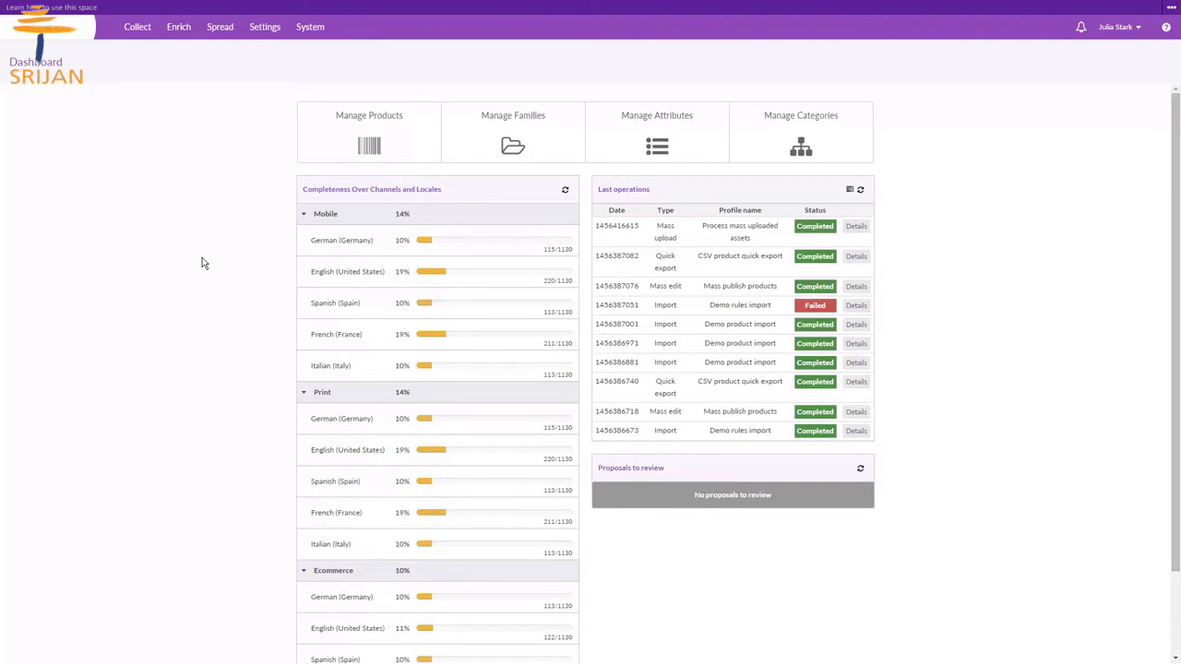
- Show the Enrich > Assets library of 15 assets with its filter bar visible
click(178, 26)
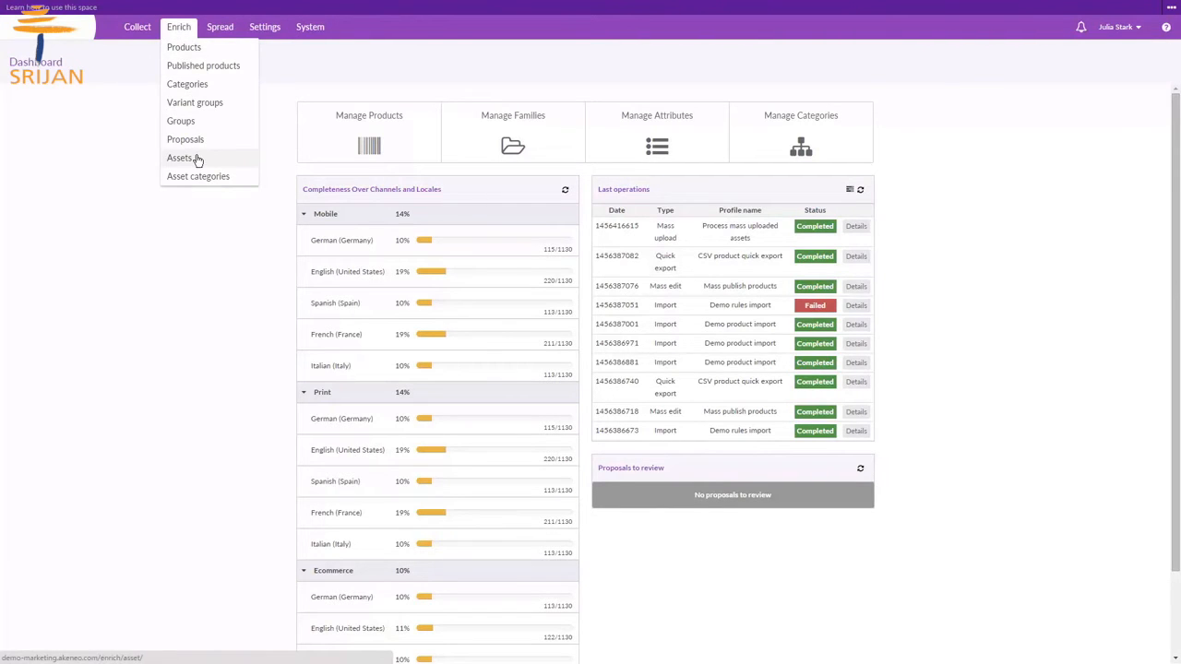
click(181, 159)
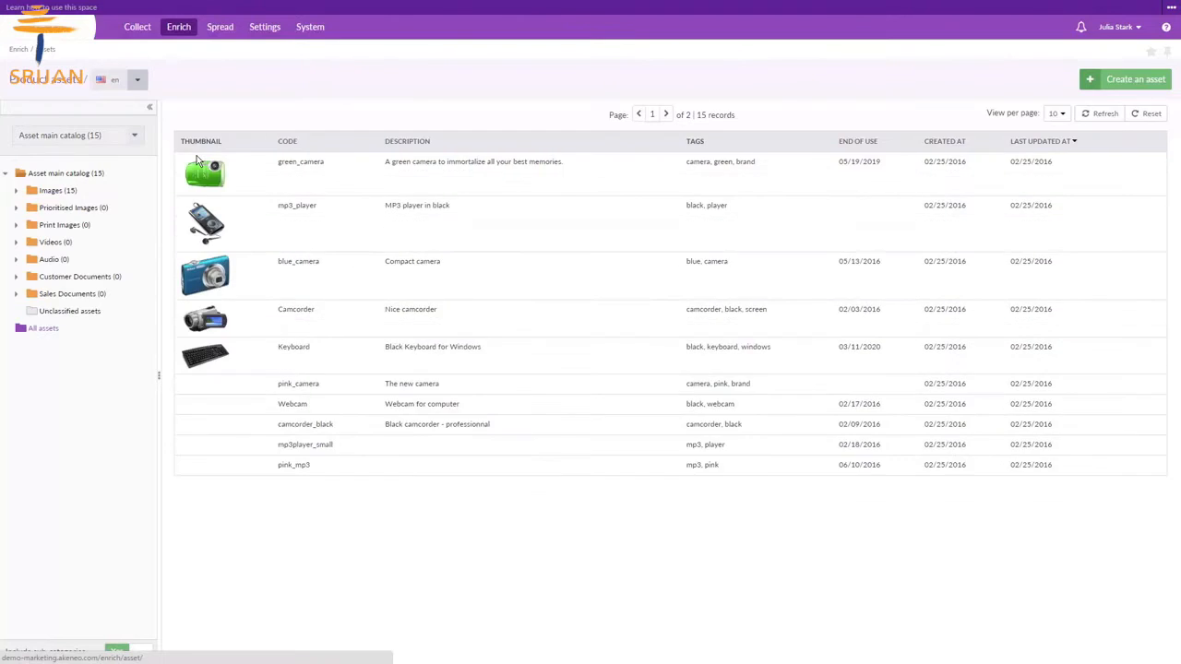
click(210, 119)
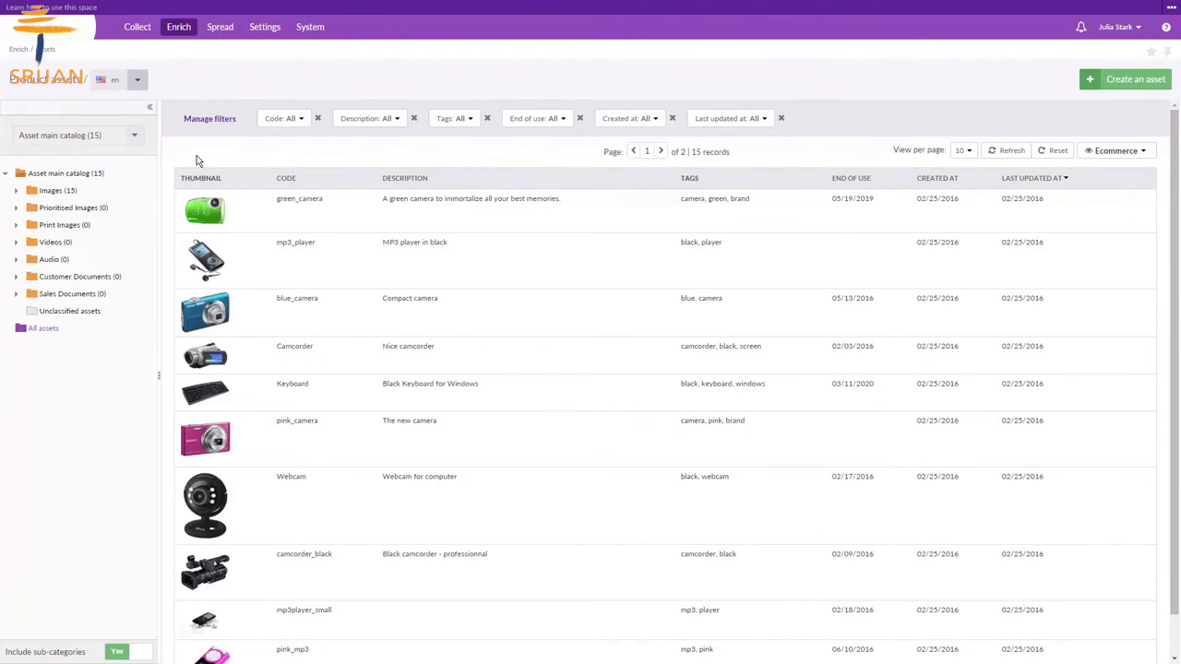
mouse_move(77, 281)
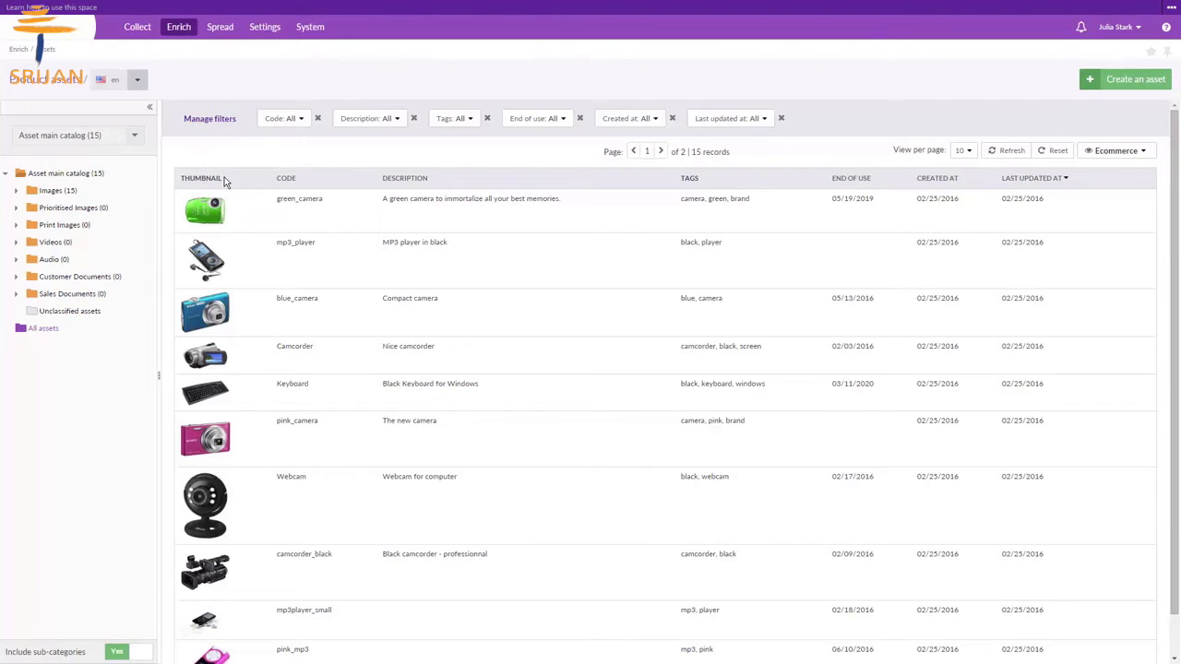
- Show the Asset main catalog tree's Permissions, where IT support, Manager and Redactor can view and edit
click(179, 26)
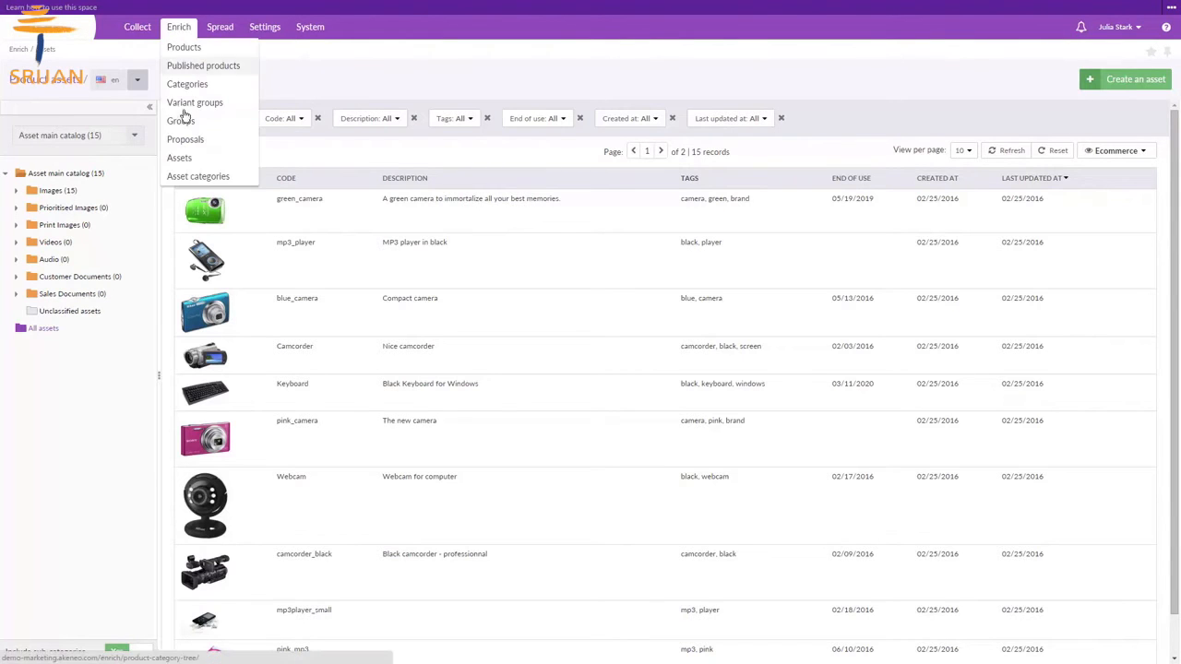
click(198, 177)
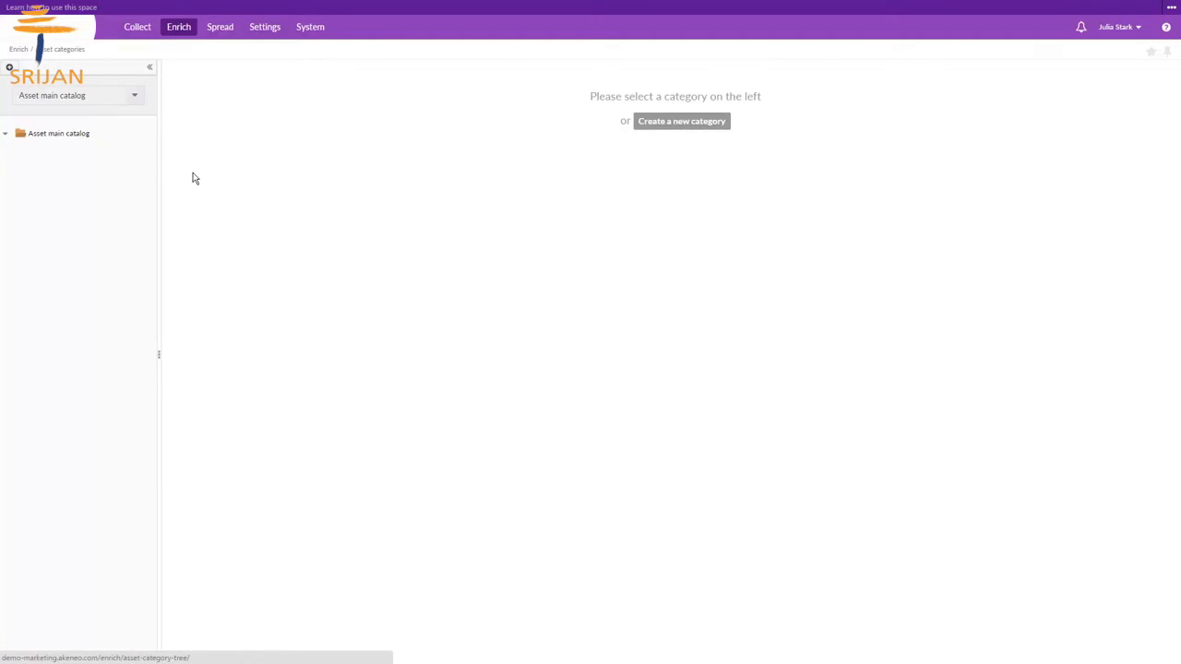
click(6, 133)
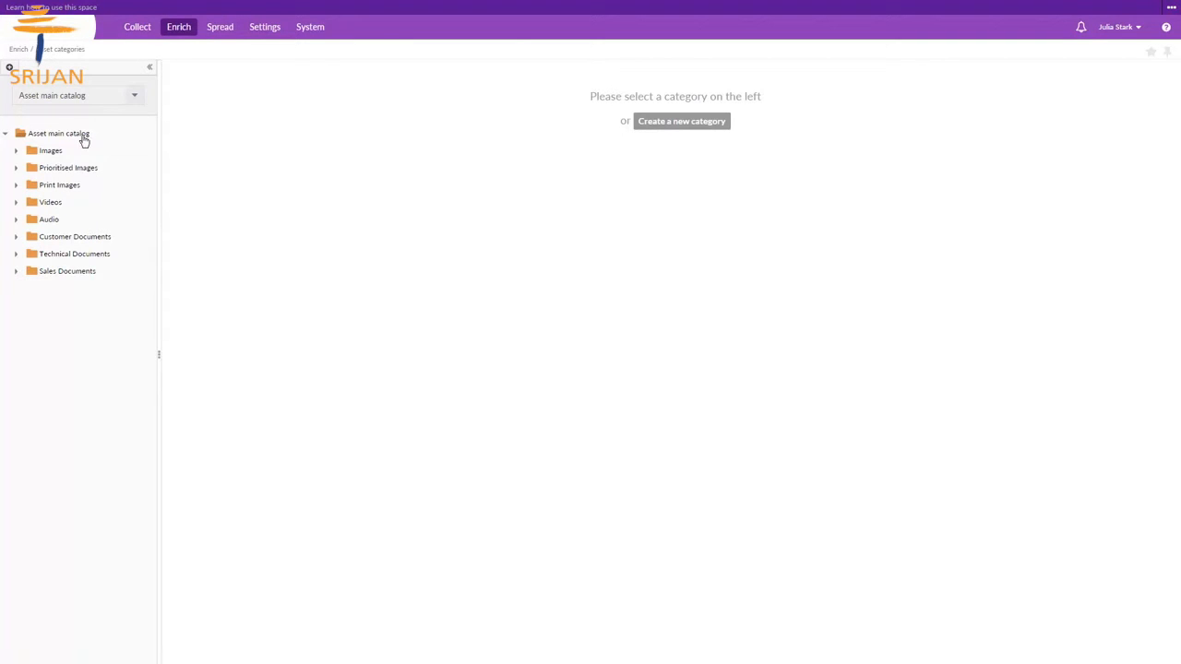
click(59, 133)
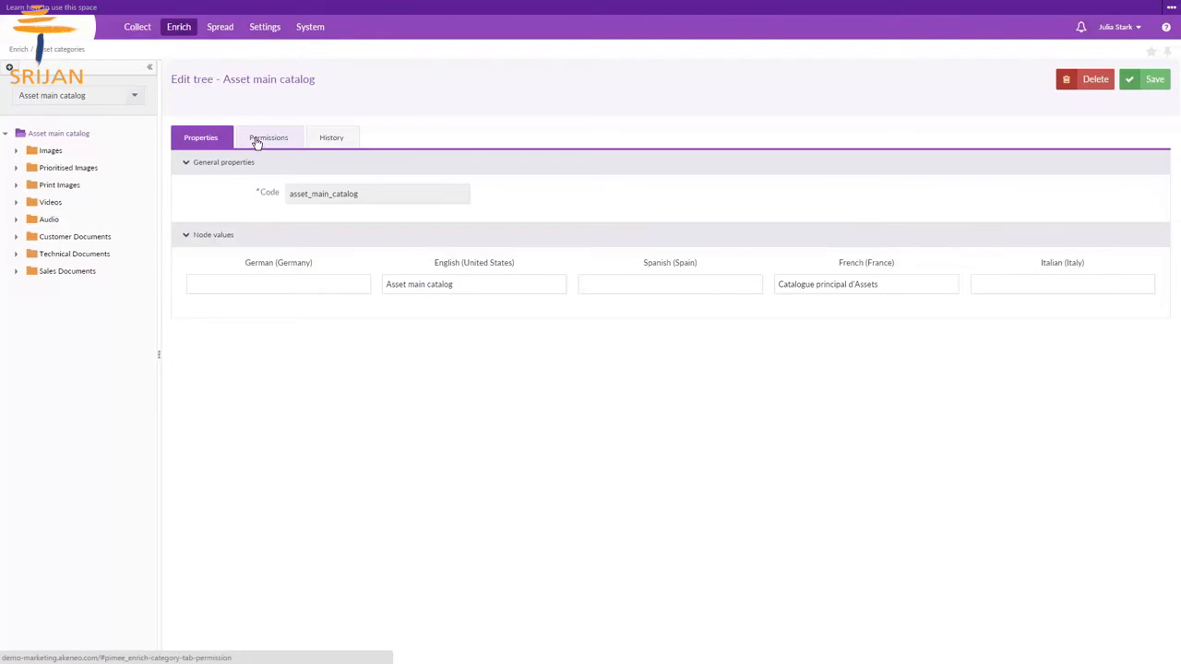
click(270, 137)
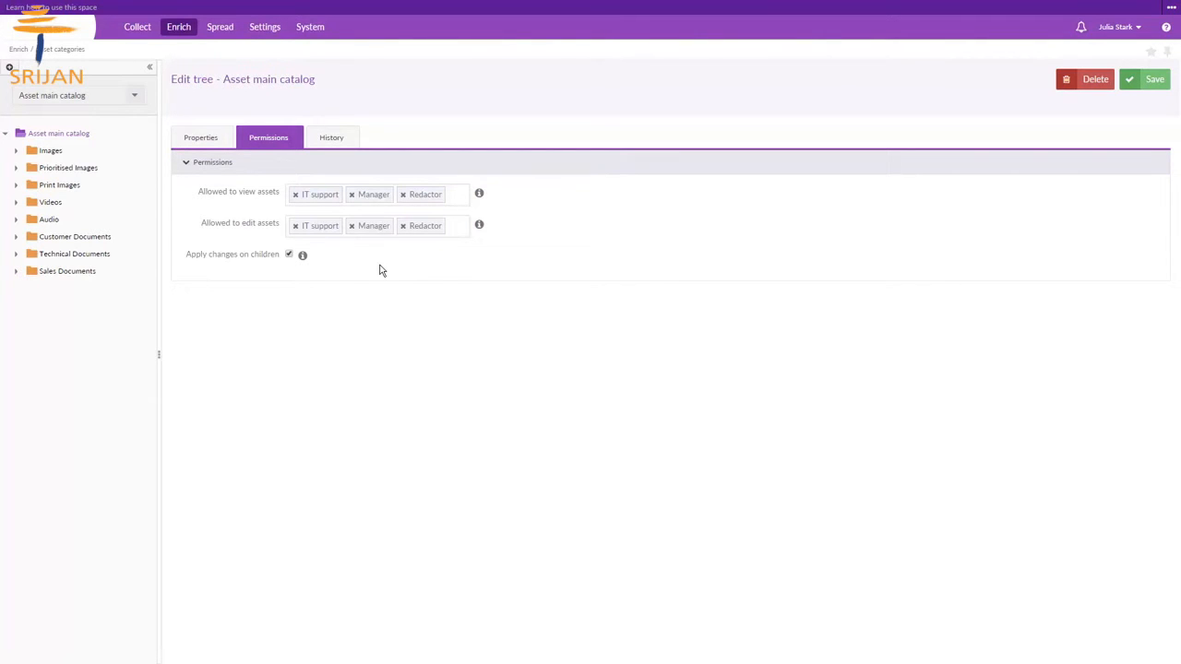
click(178, 26)
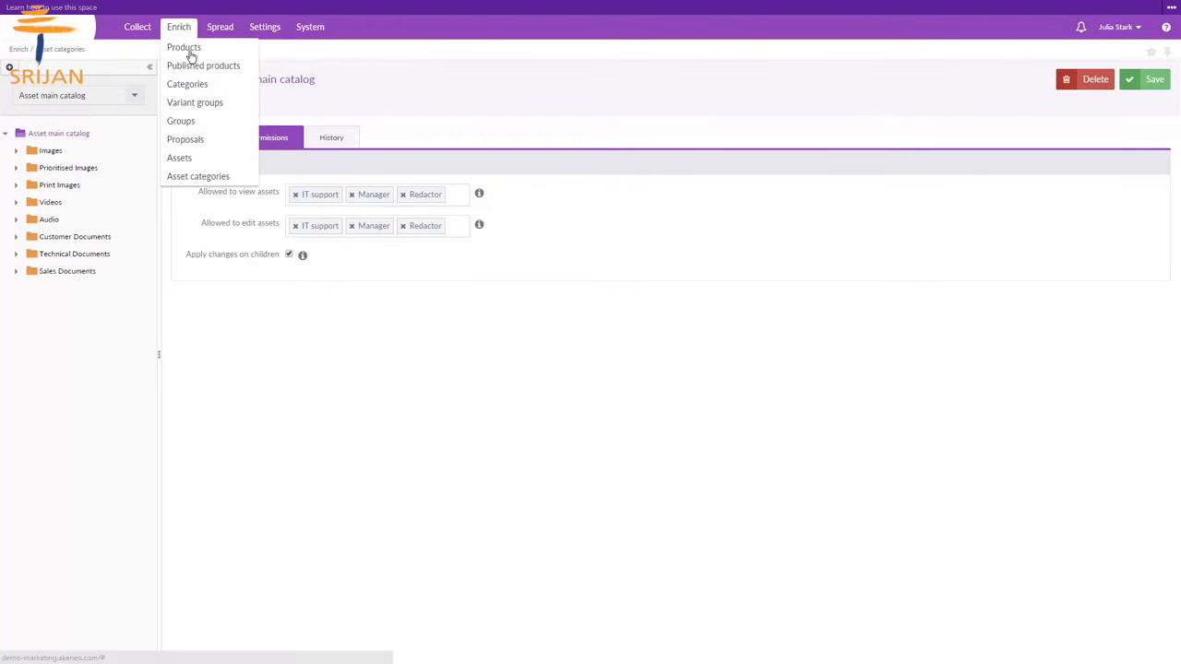
- Show green_camera's reference file and its Mobile, Print and Ecommerce variations
click(179, 159)
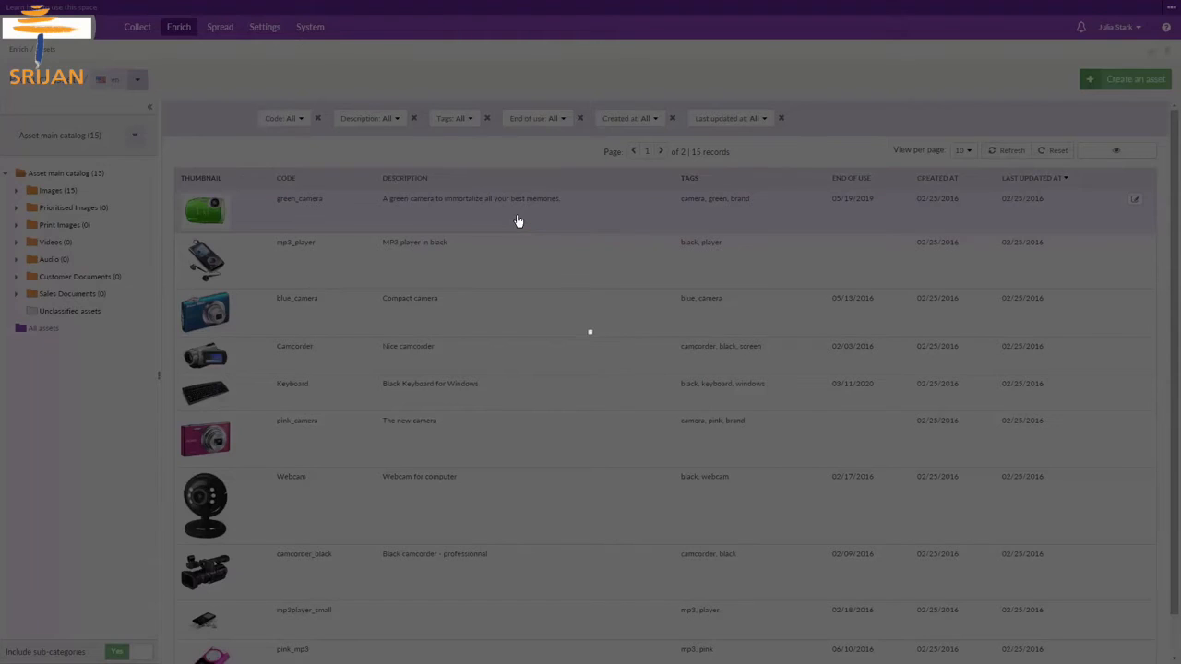
click(299, 199)
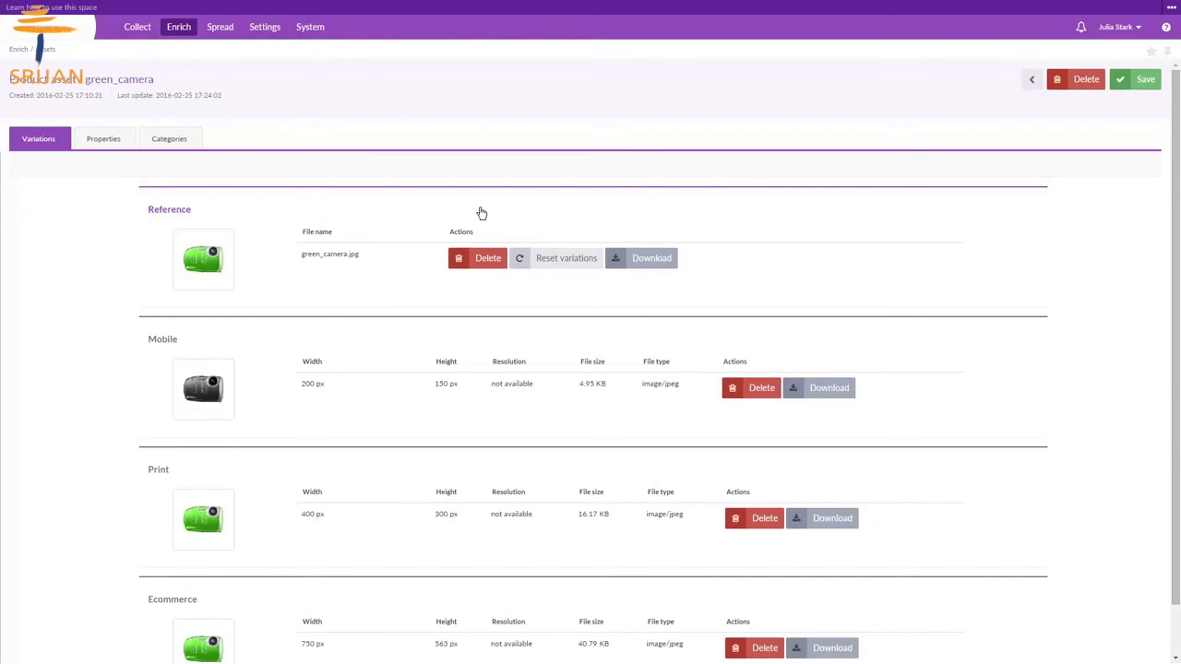
mouse_move(346, 230)
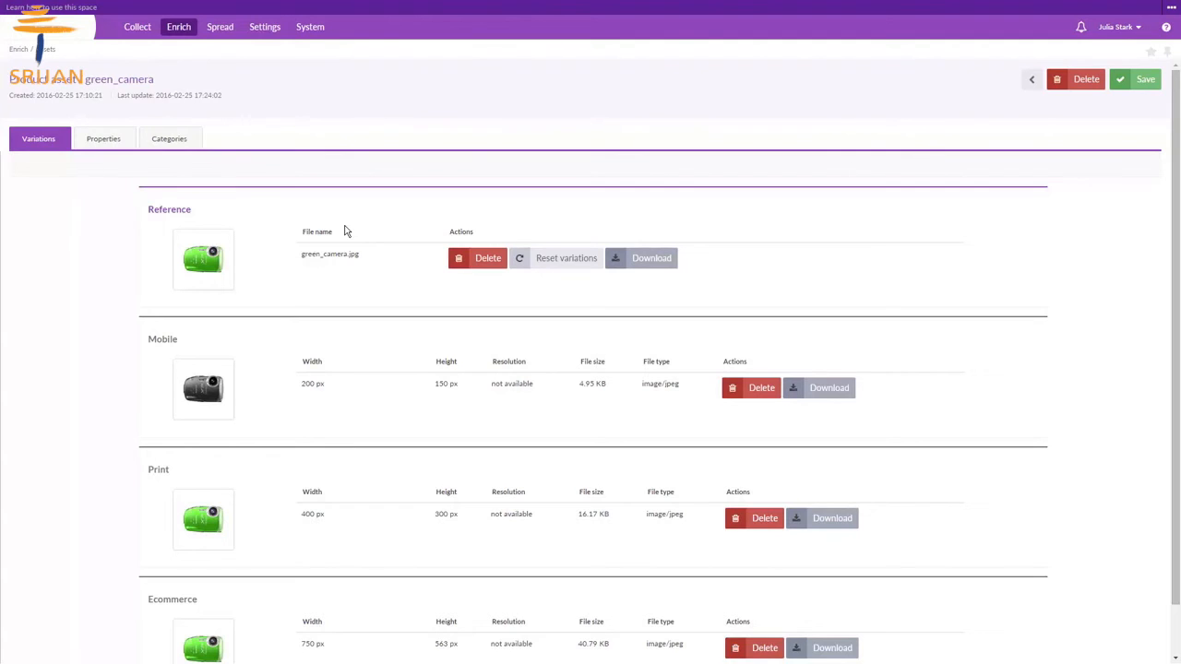
mouse_move(342, 452)
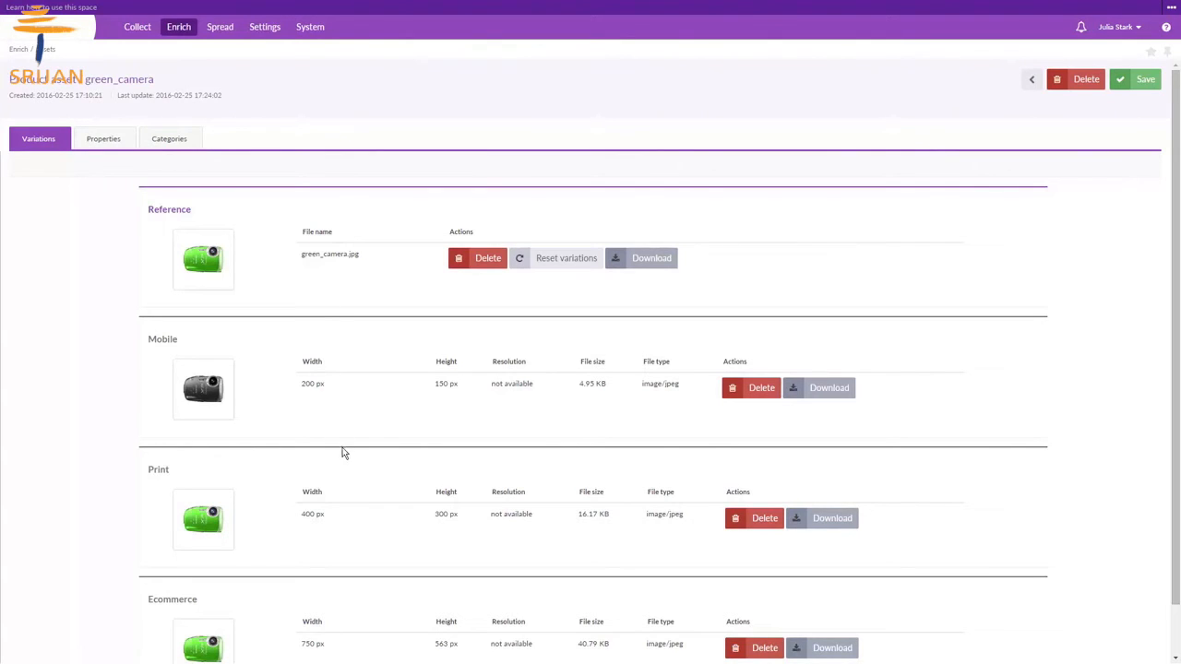
mouse_move(307, 509)
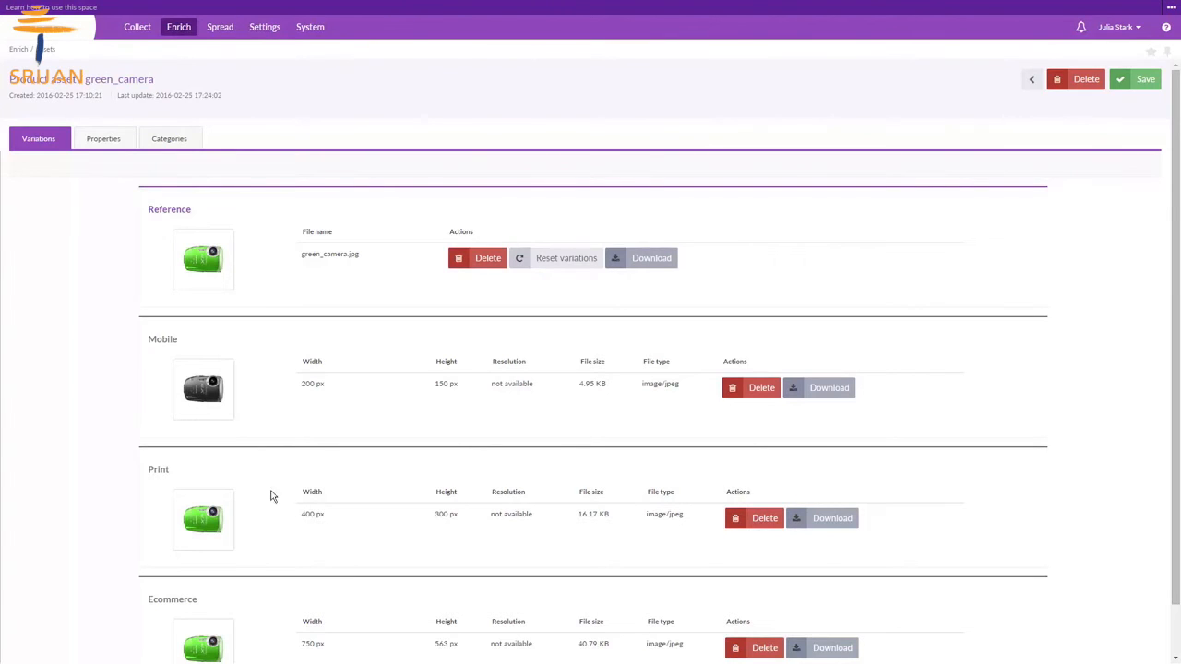
mouse_move(238, 399)
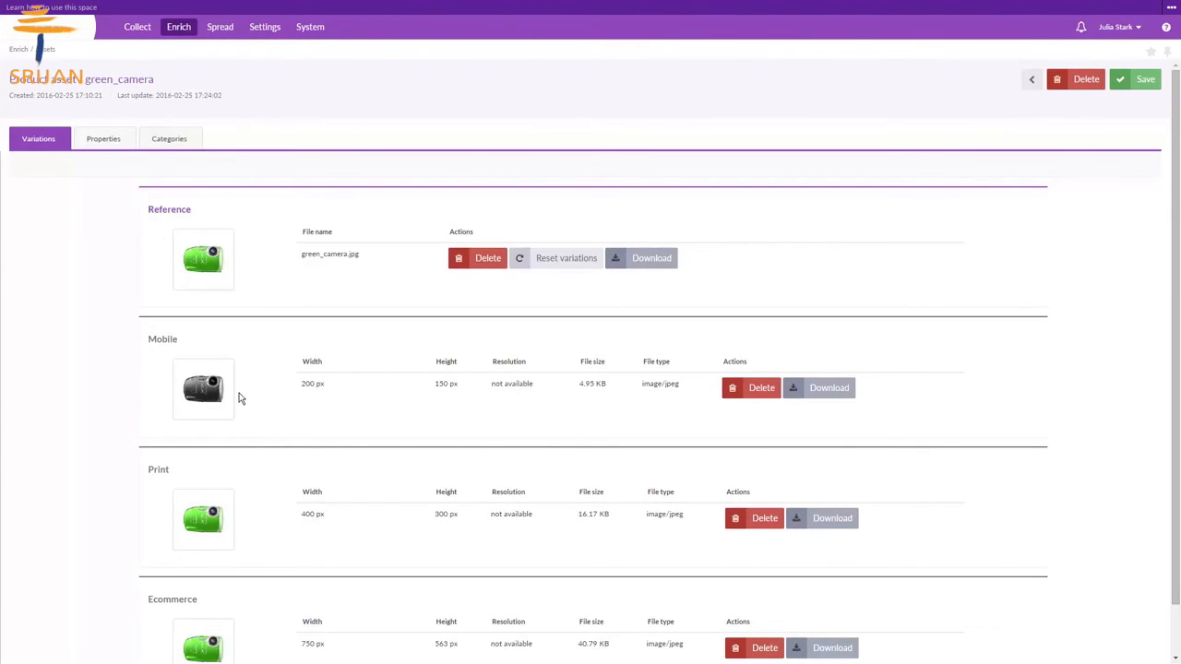
mouse_move(284, 524)
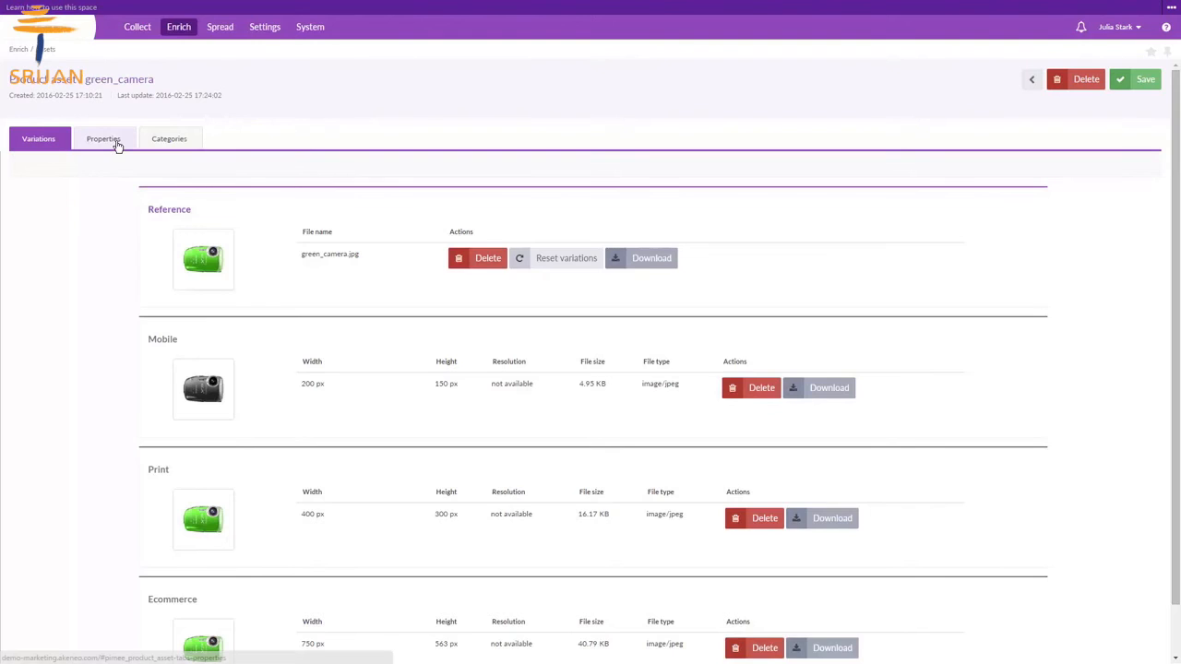
- Review green_camera's Properties, then its Categories with Images, Other picture and Front picture checked
click(104, 138)
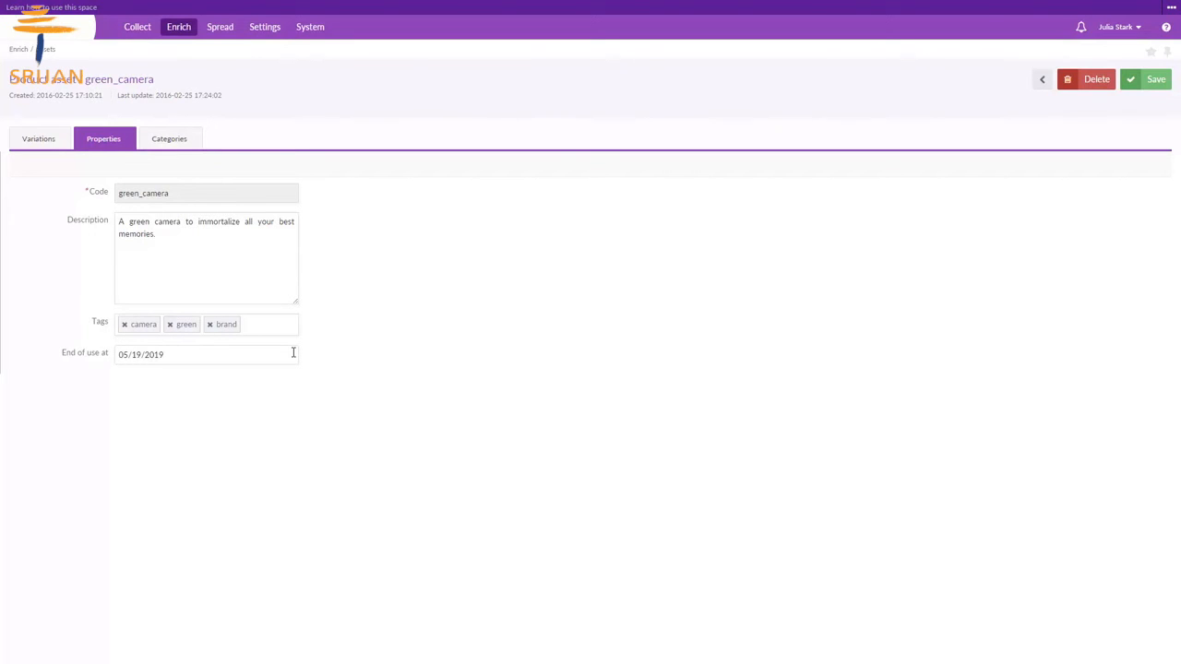
mouse_move(203, 175)
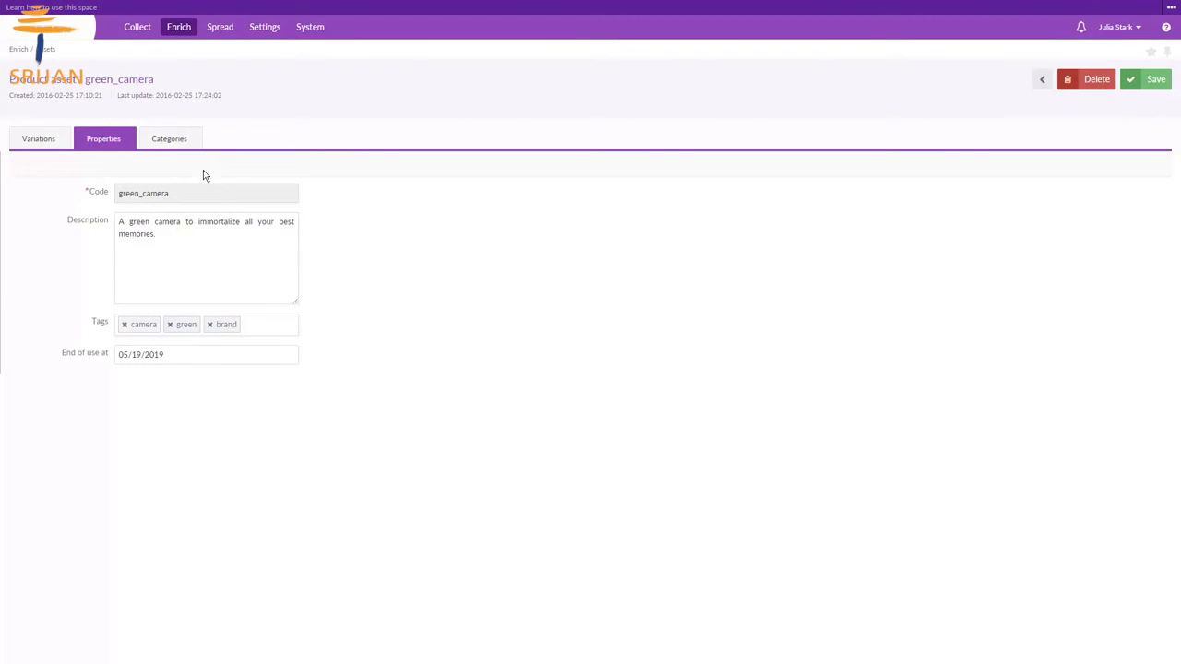
click(170, 138)
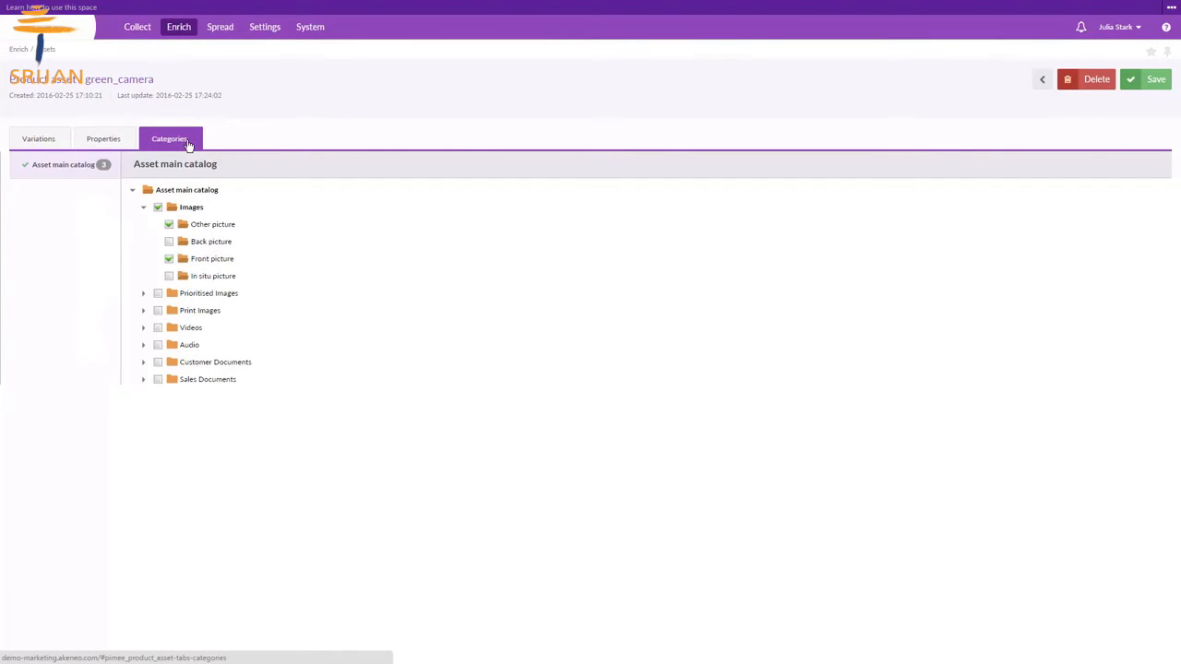
mouse_move(996, 81)
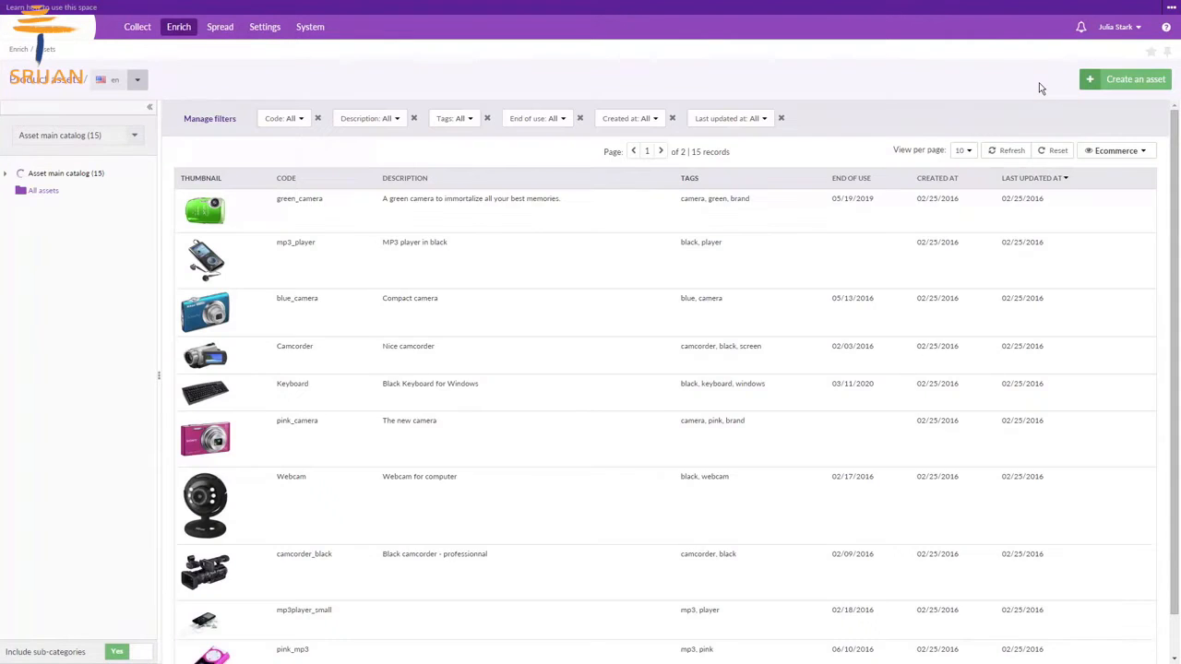
- Create a localizable asset with code new_camera and Camera_EN.png as English reference
click(5, 173)
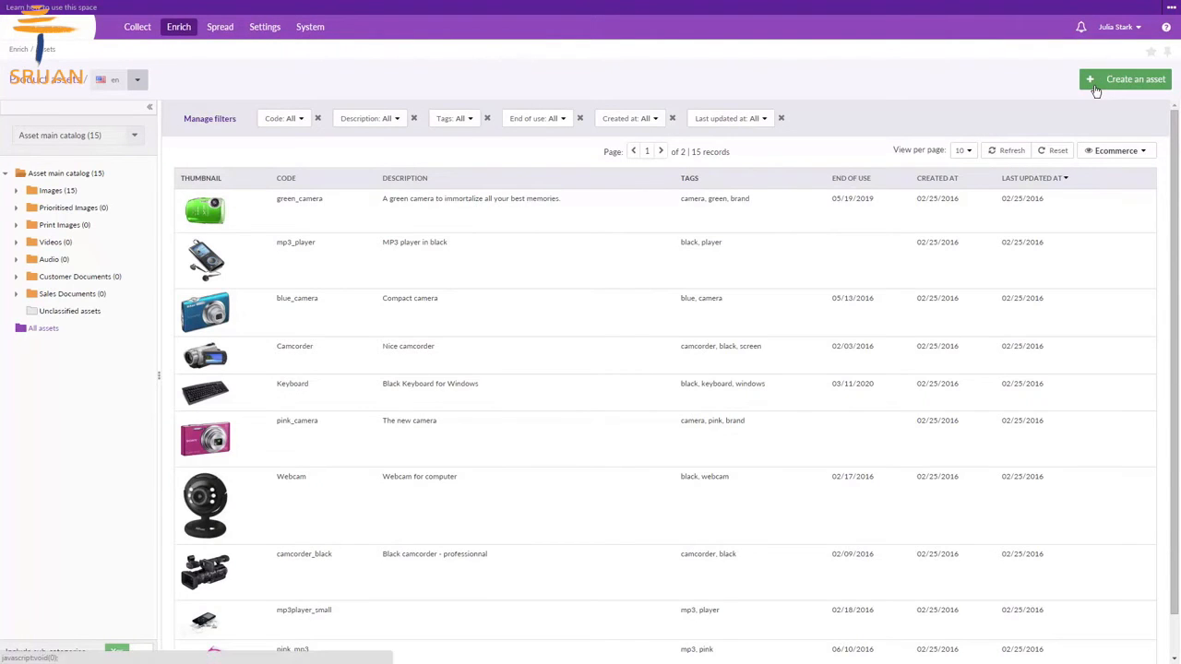
click(1127, 78)
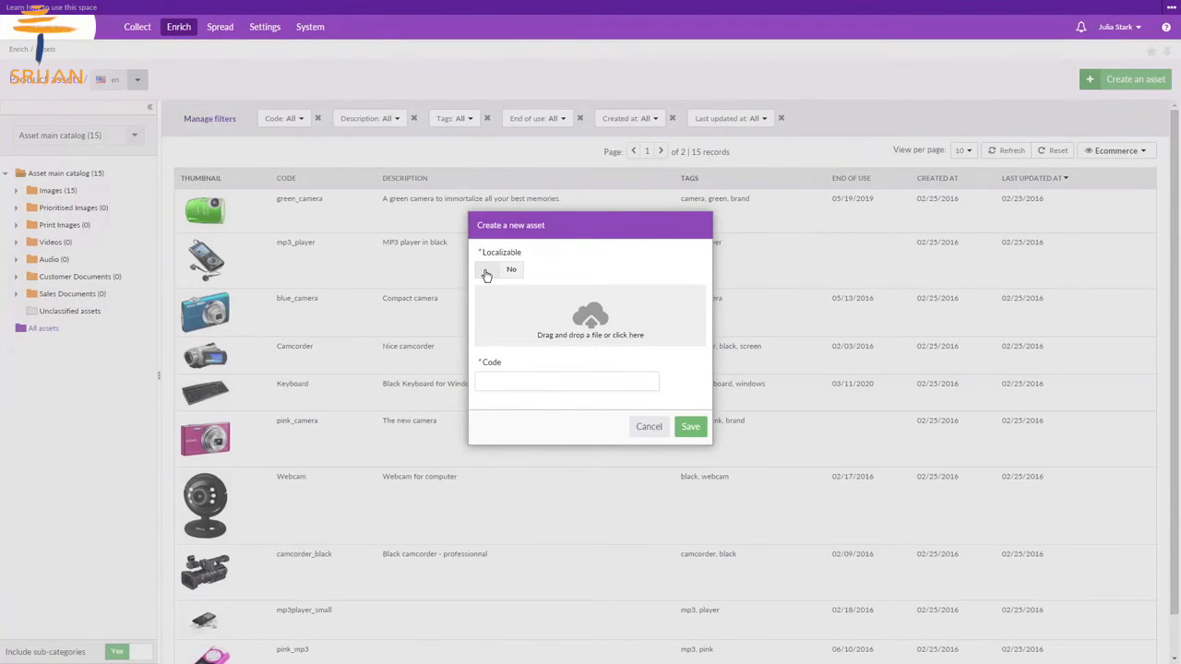
click(487, 270)
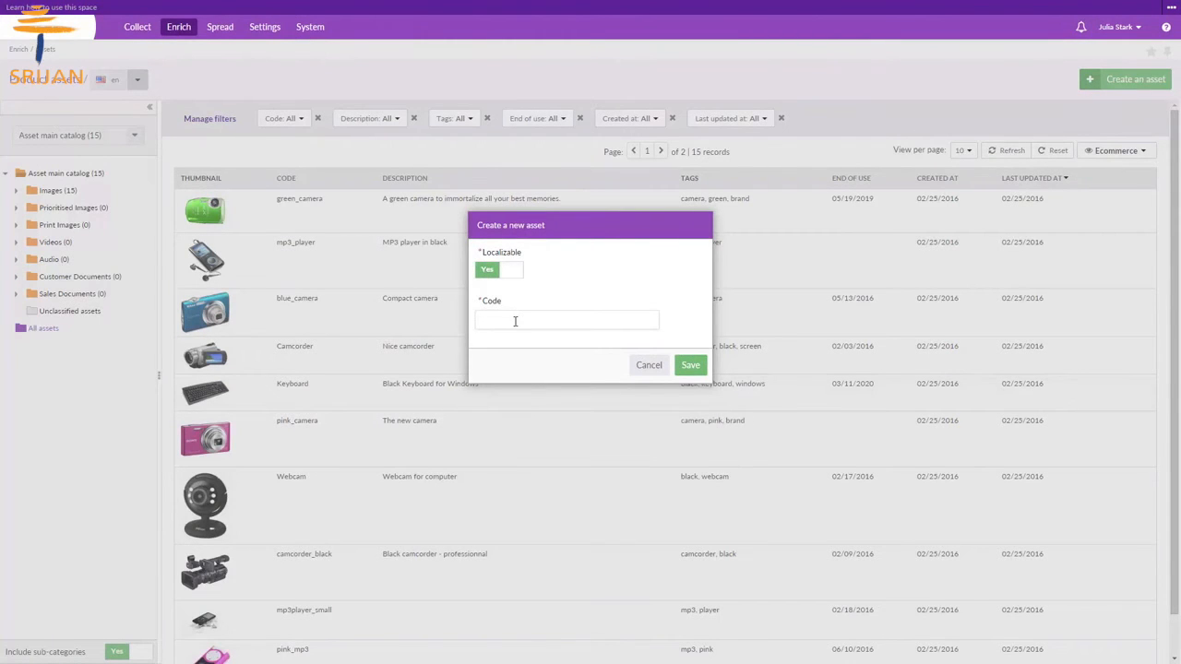
text(new_camera)
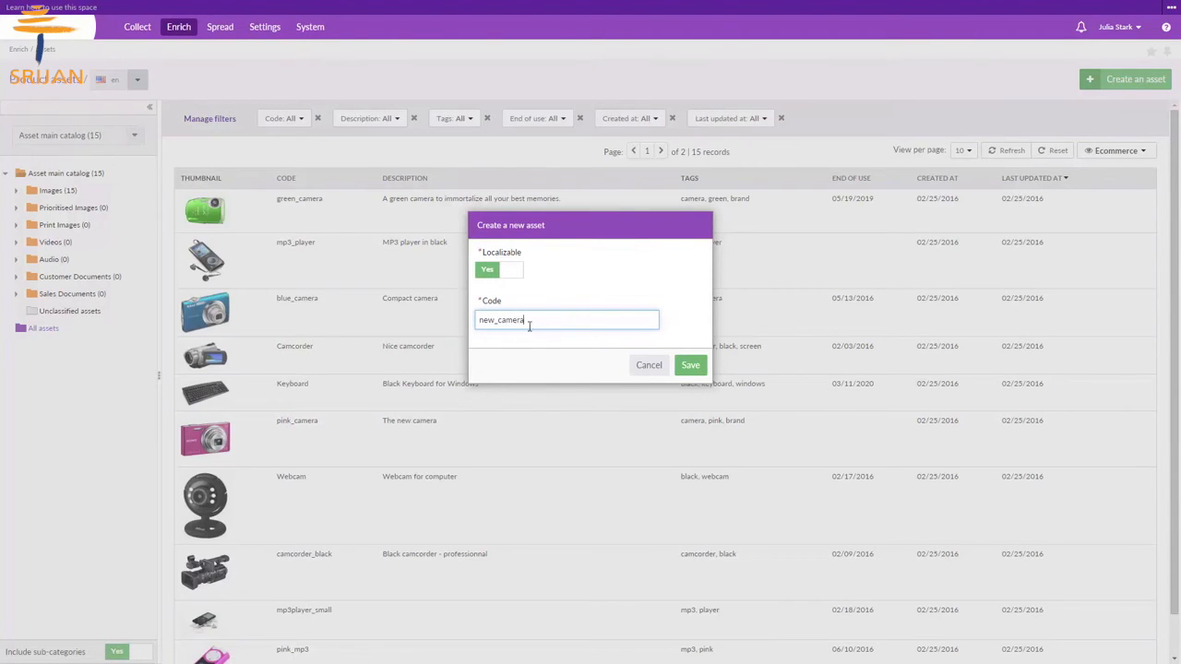
click(690, 365)
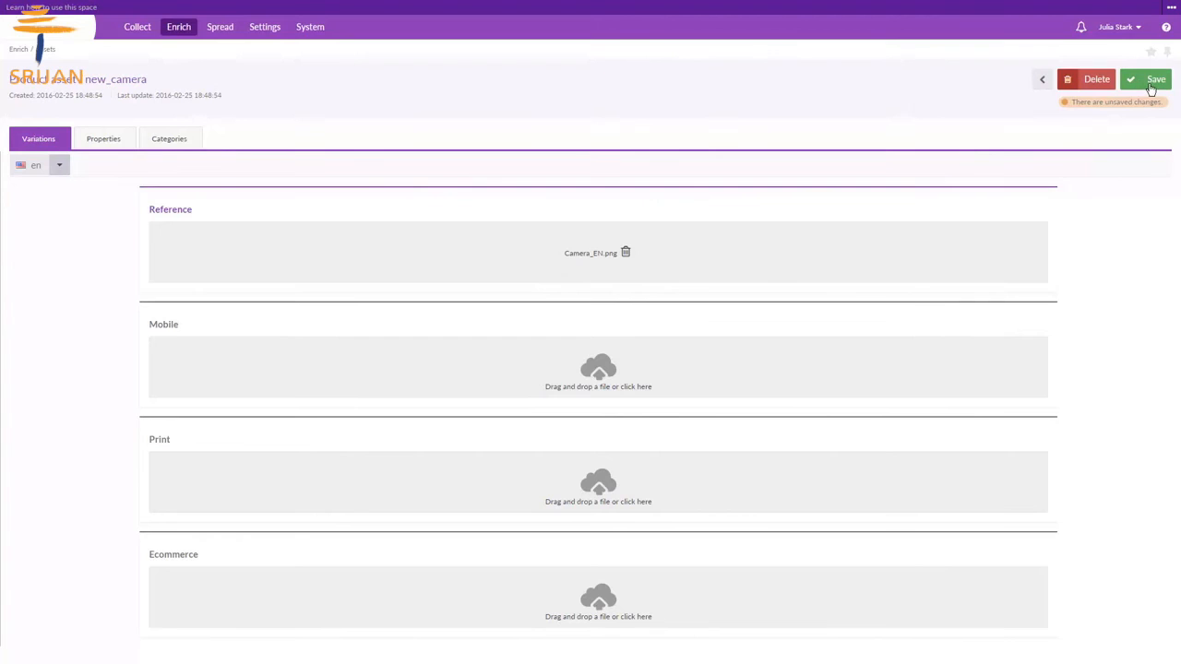
- Save new_camera's English variations, then set Apparel_Photo_FR.png as the fr locale reference and save
click(1152, 77)
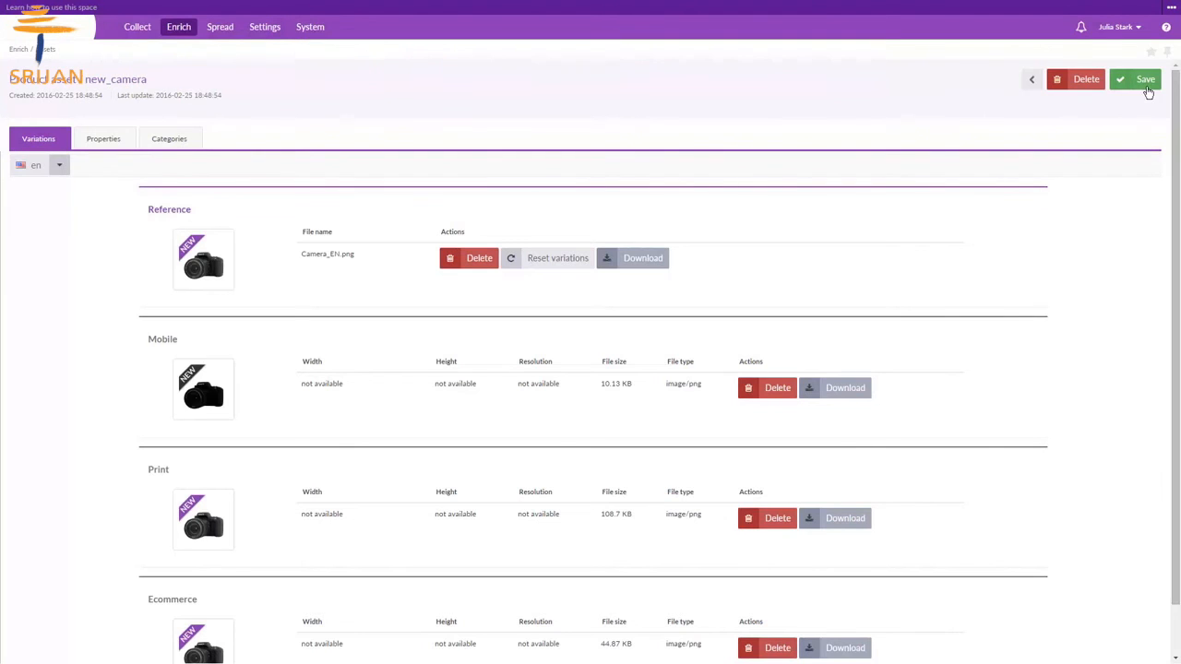
mouse_move(616, 360)
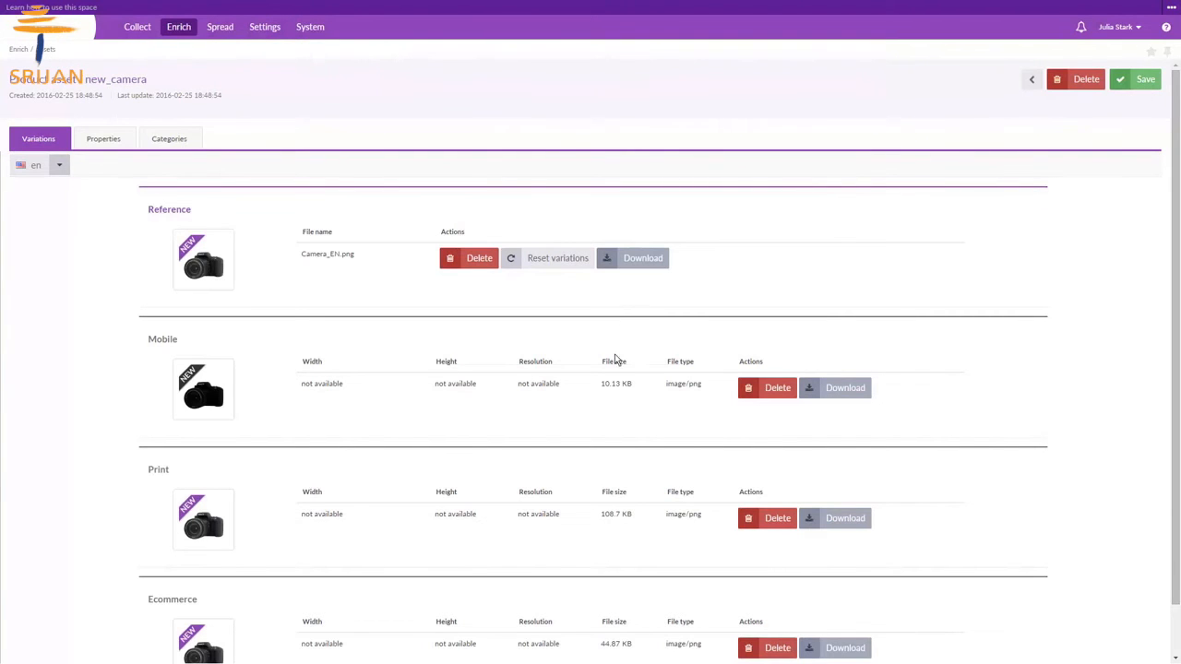
mouse_move(506, 576)
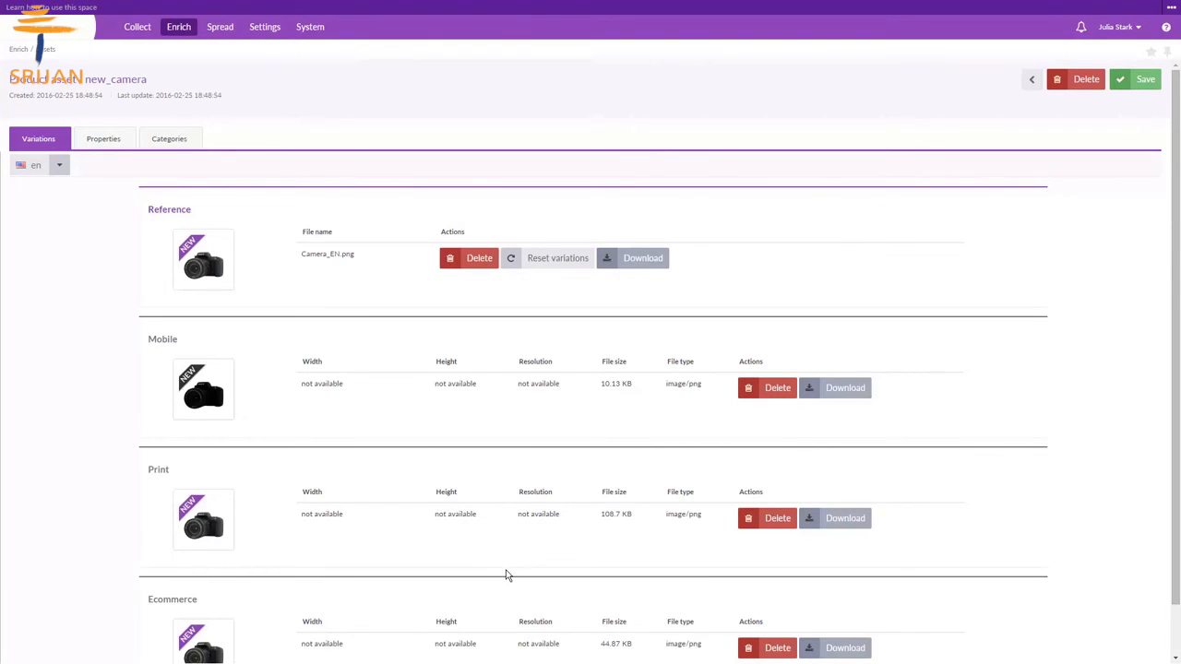
click(39, 164)
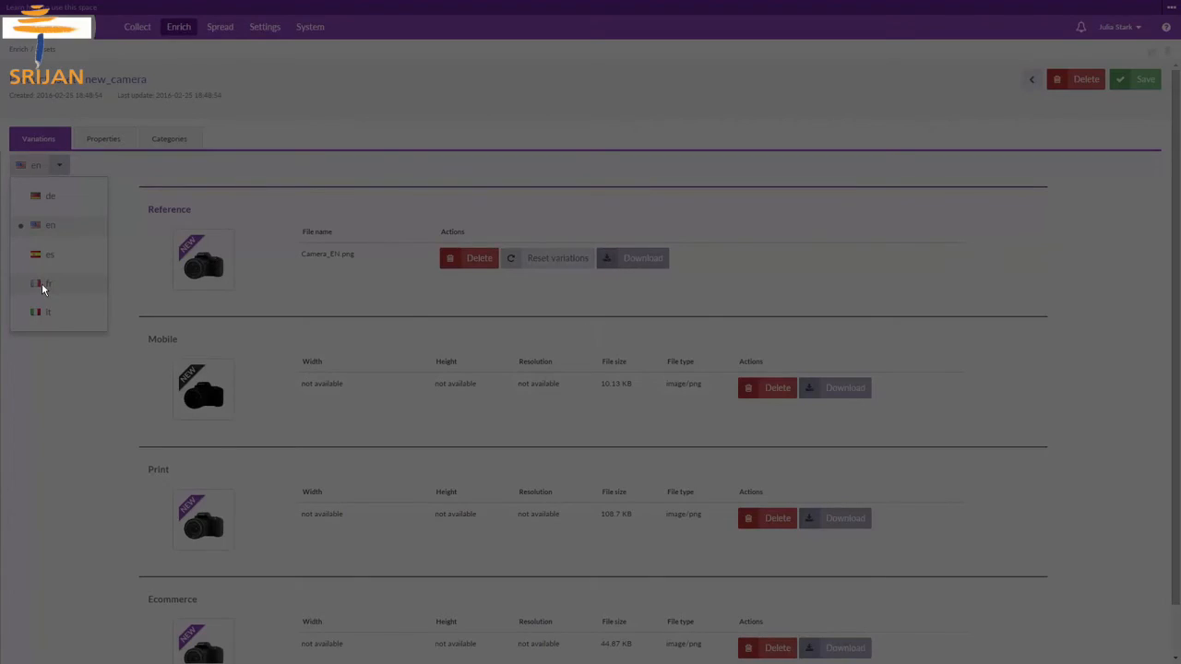
click(44, 284)
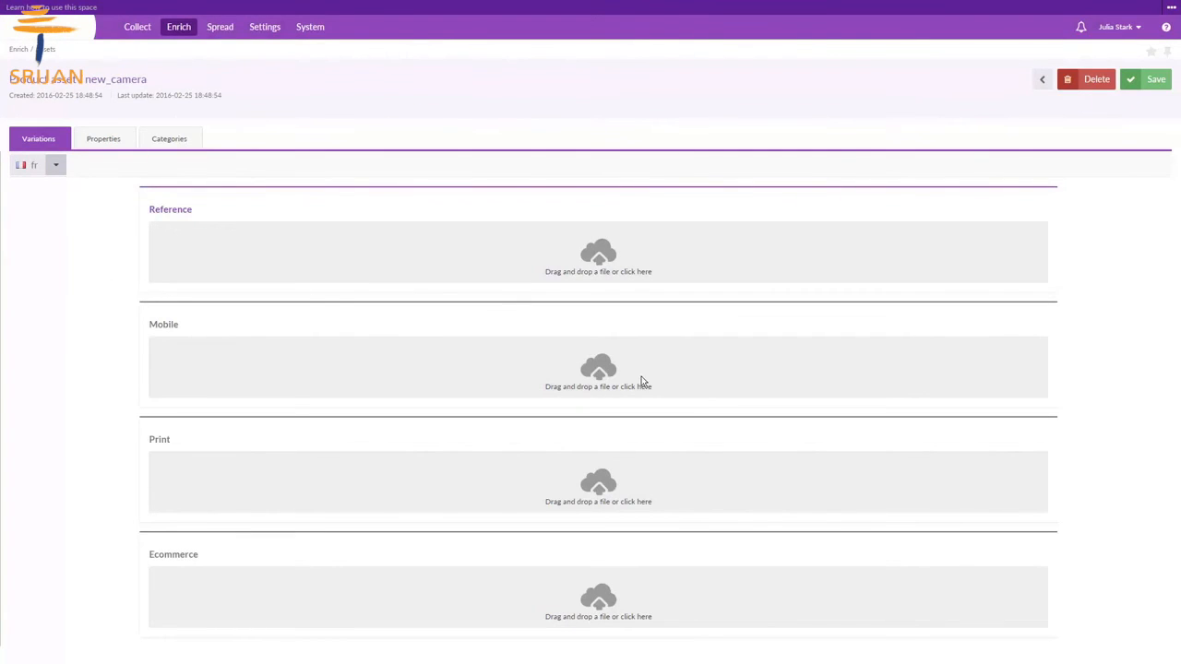
click(597, 253)
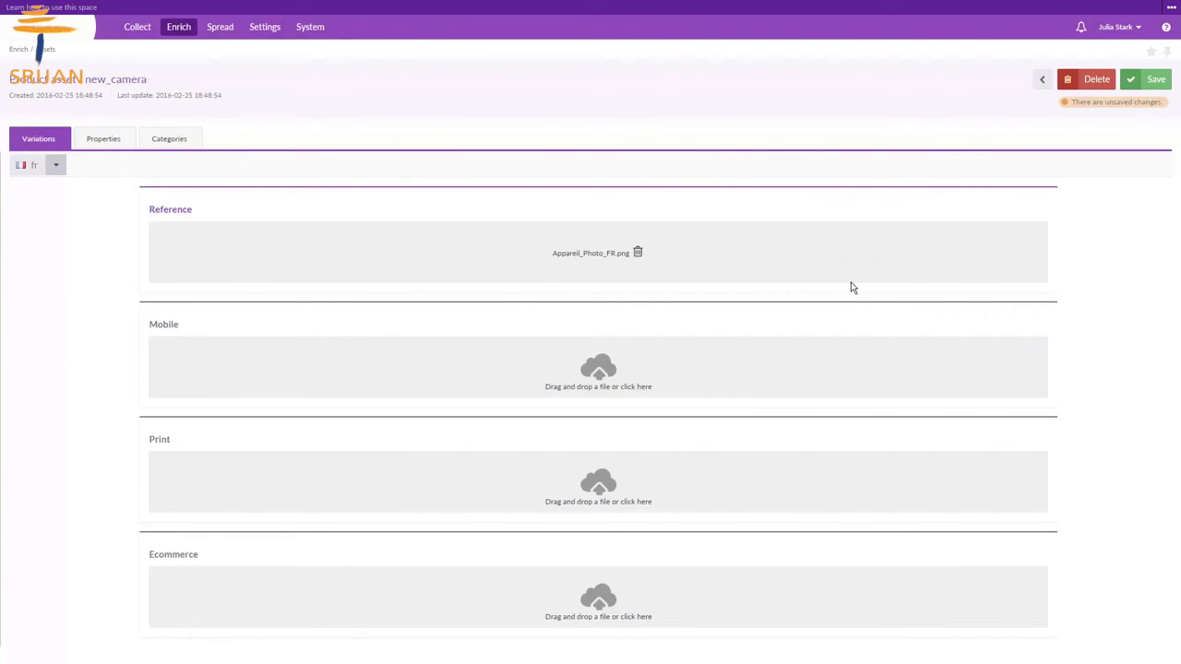
click(1155, 77)
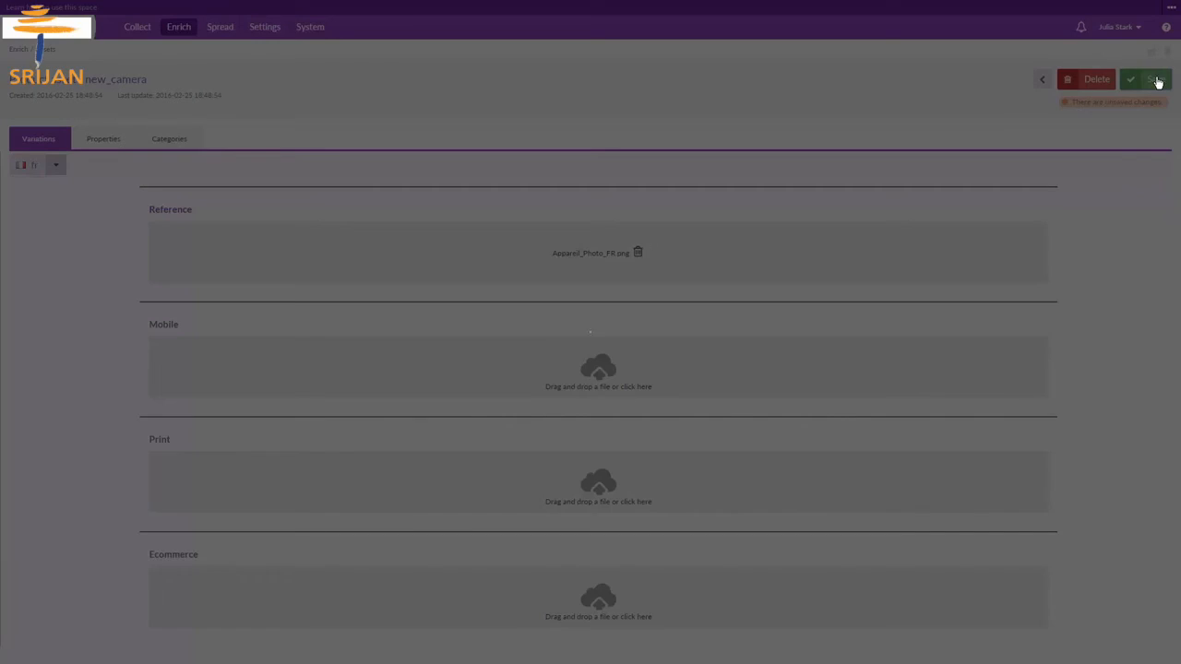
click(1146, 78)
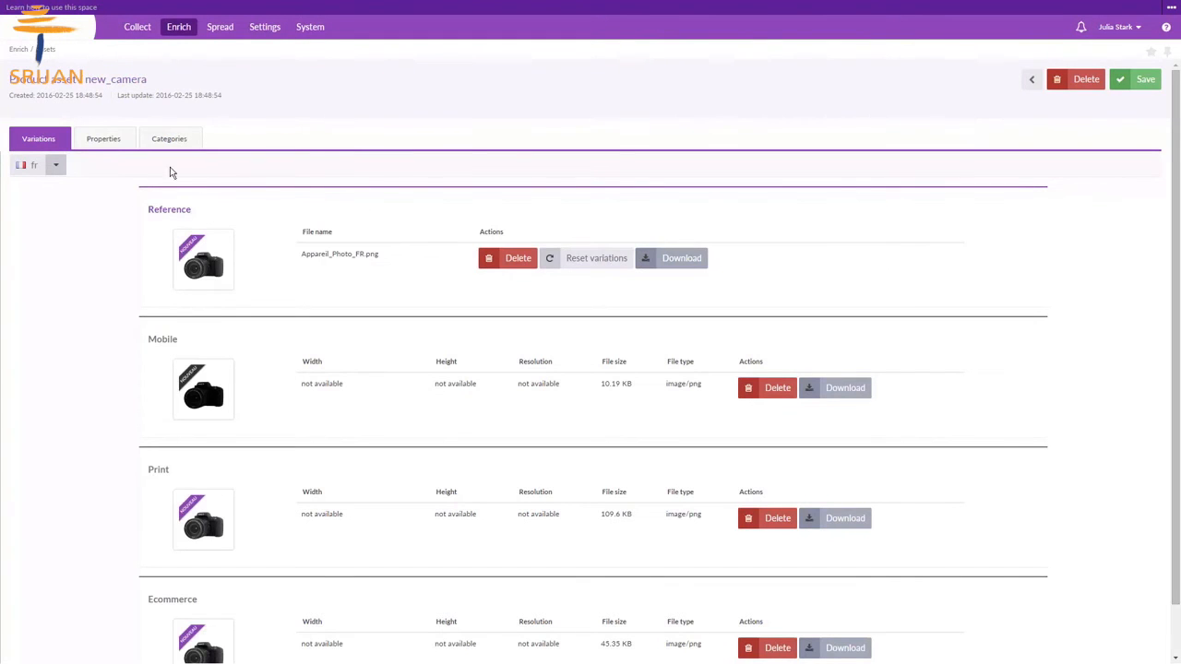
- Tag new_camera with camera and new on its Properties
click(103, 138)
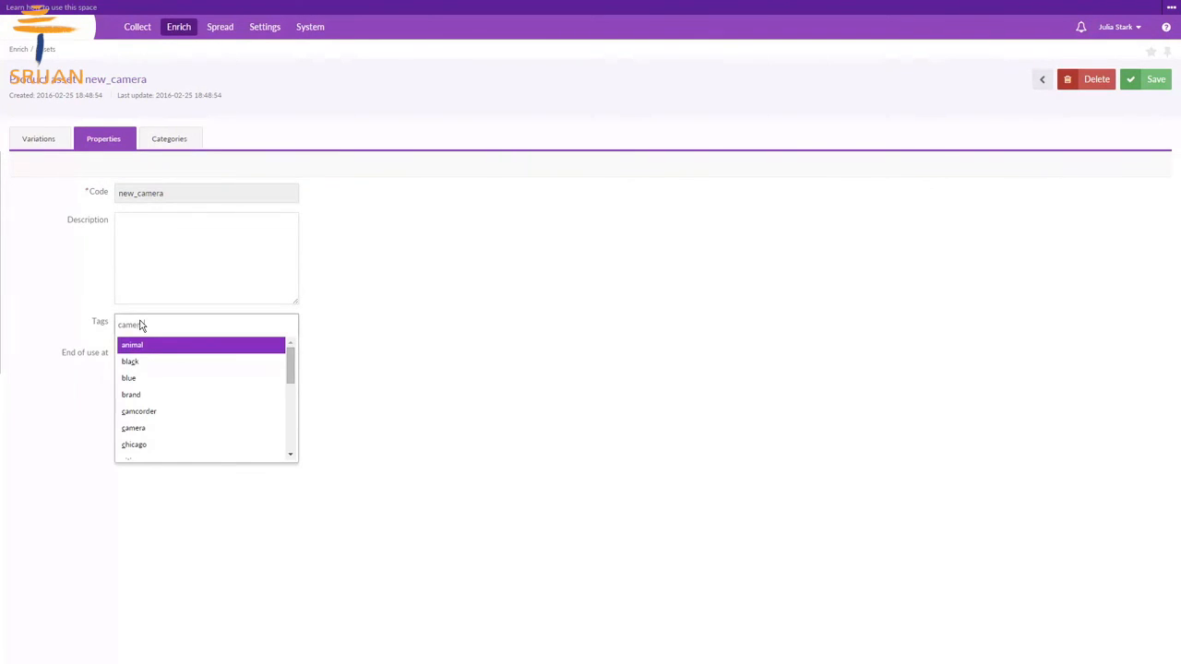
click(132, 428)
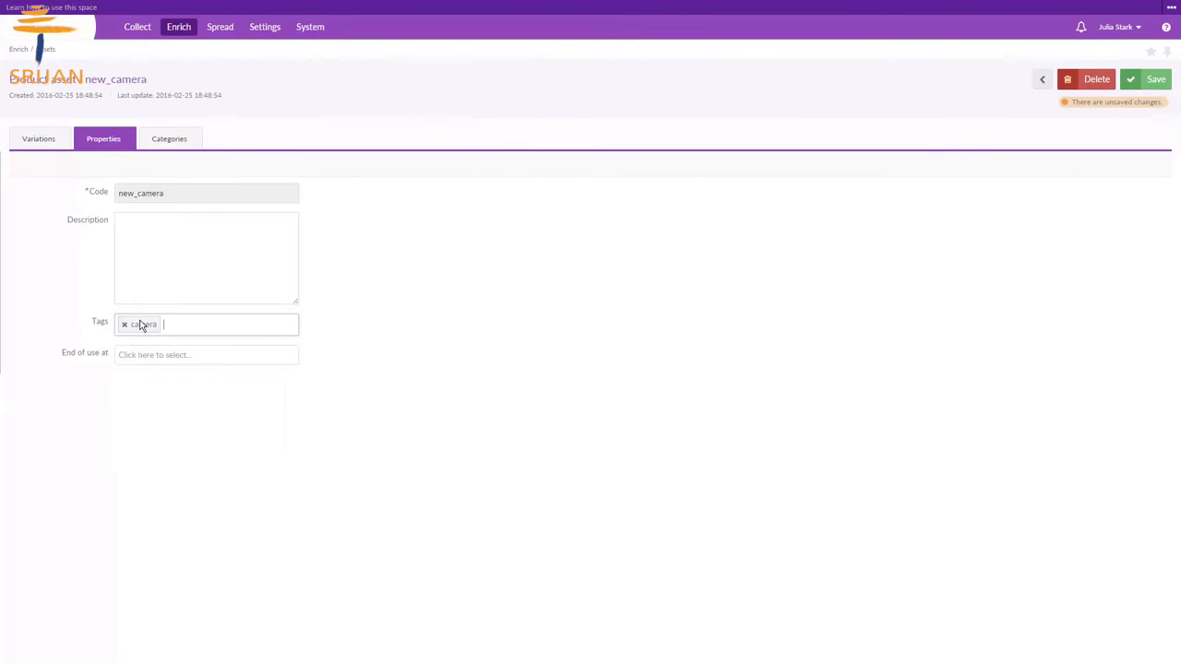
text(new)
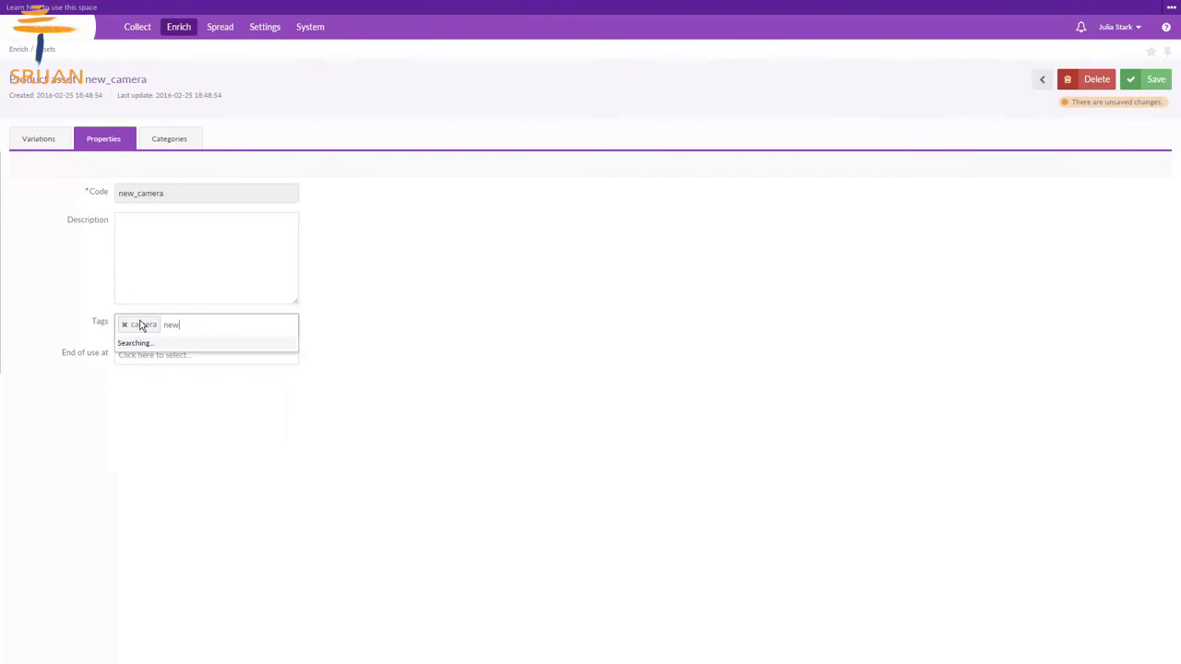
key(Return)
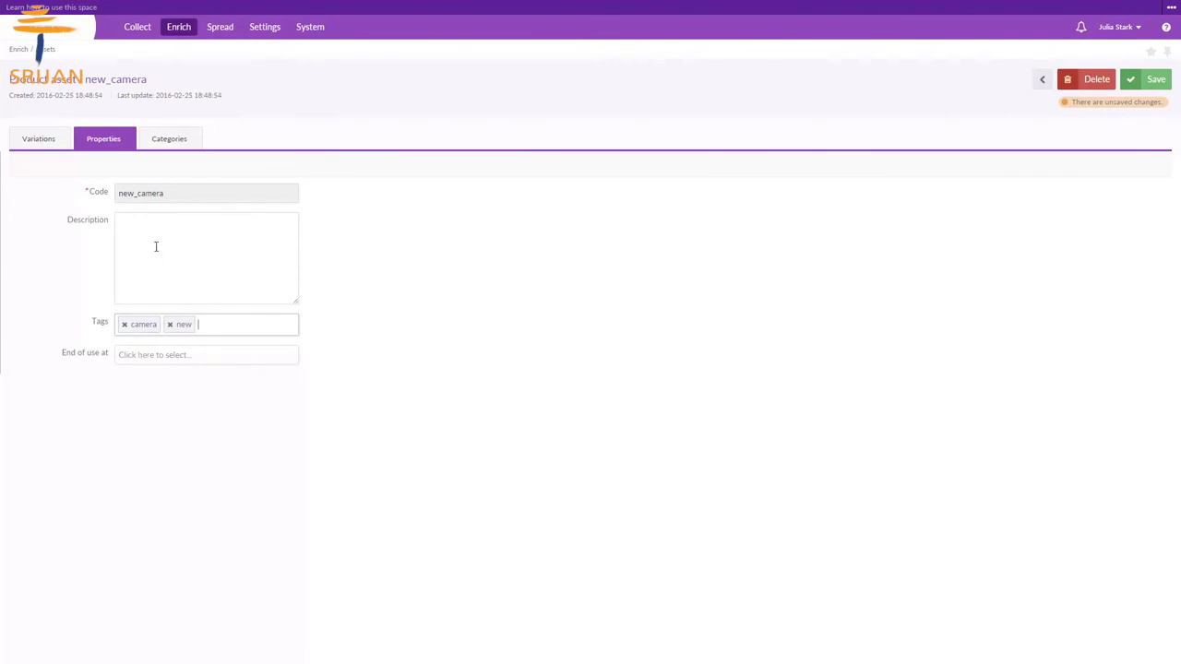
- File new_camera under the Images category and save the changes
click(169, 138)
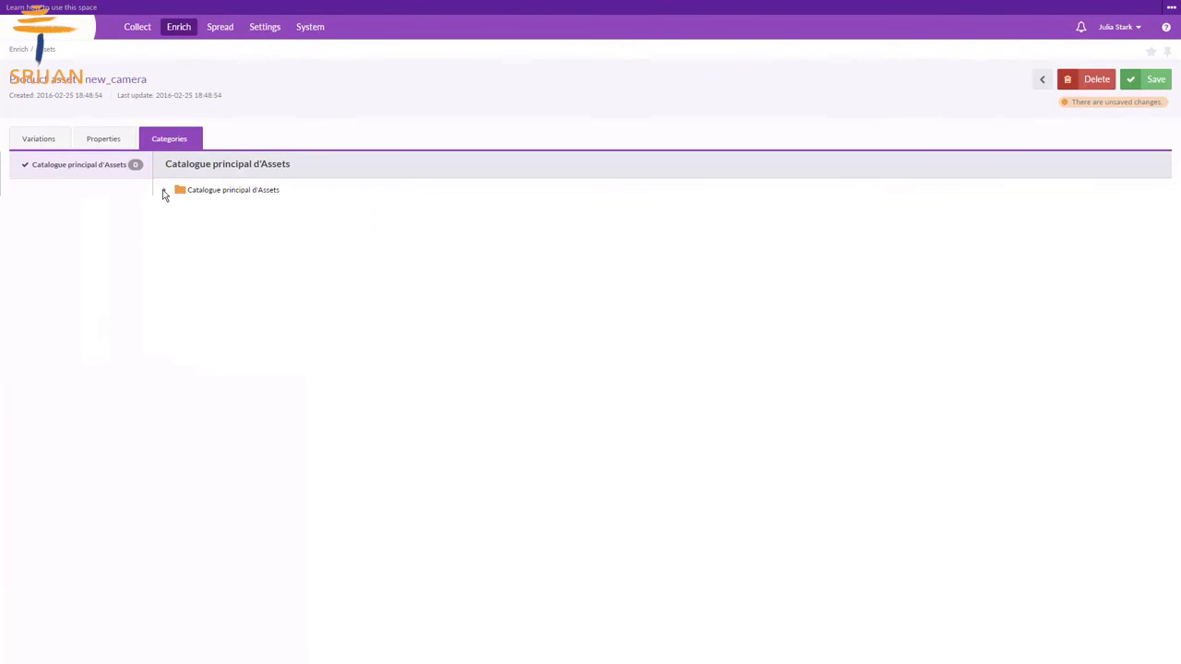
click(164, 190)
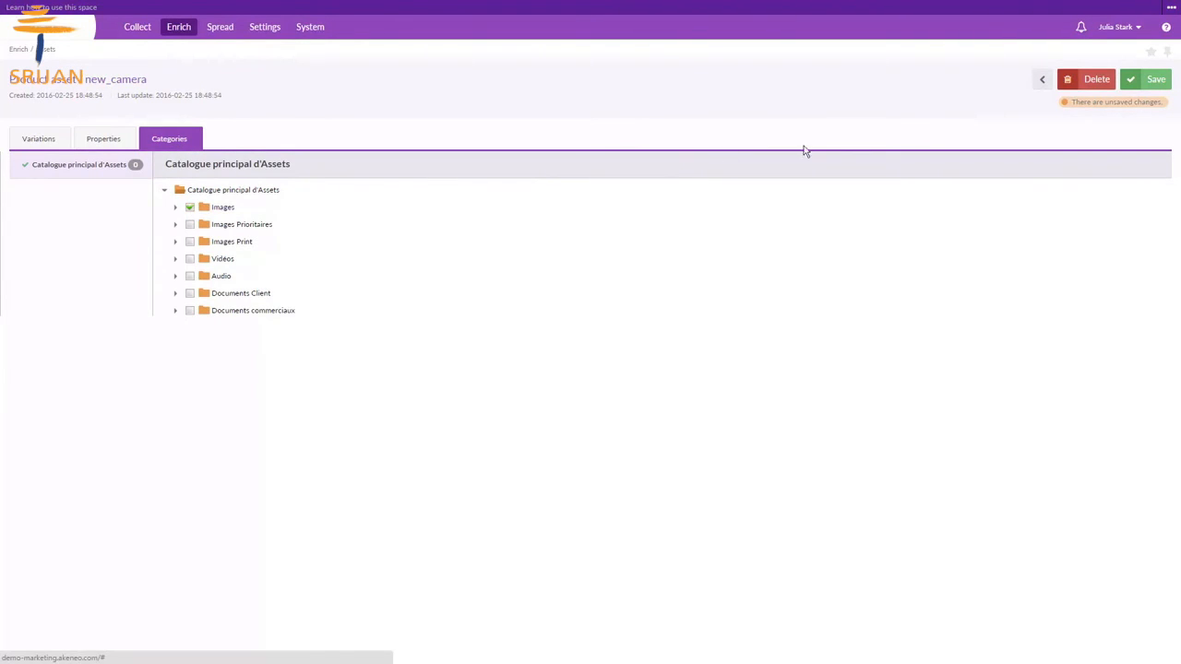
click(1155, 78)
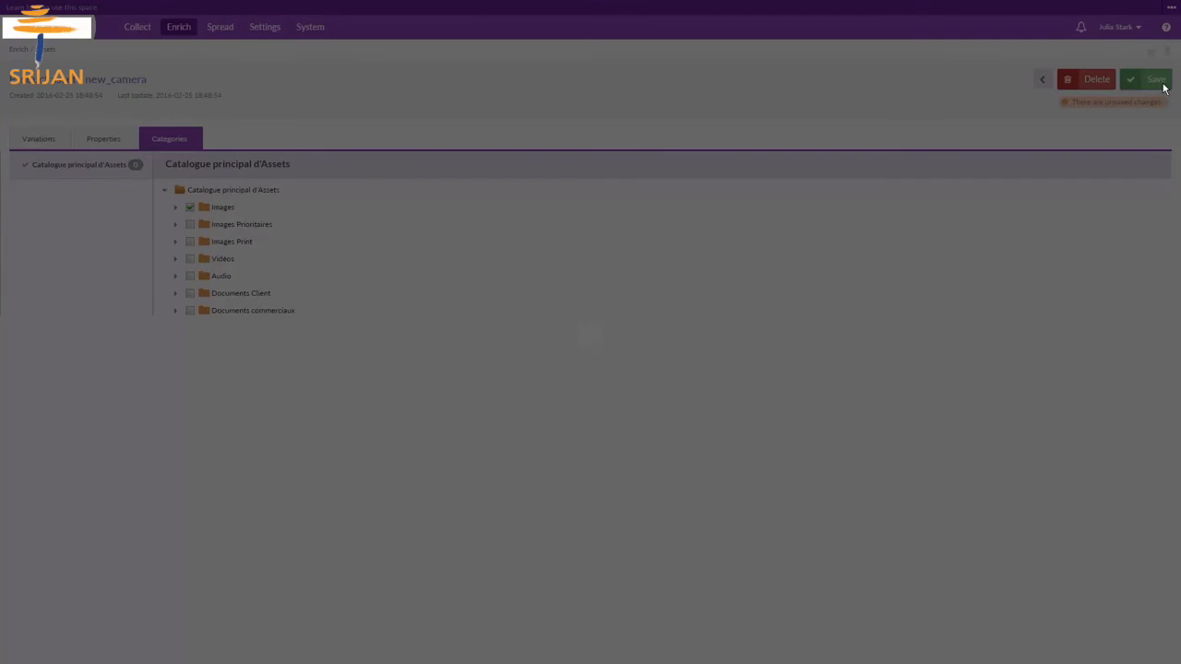
click(1156, 78)
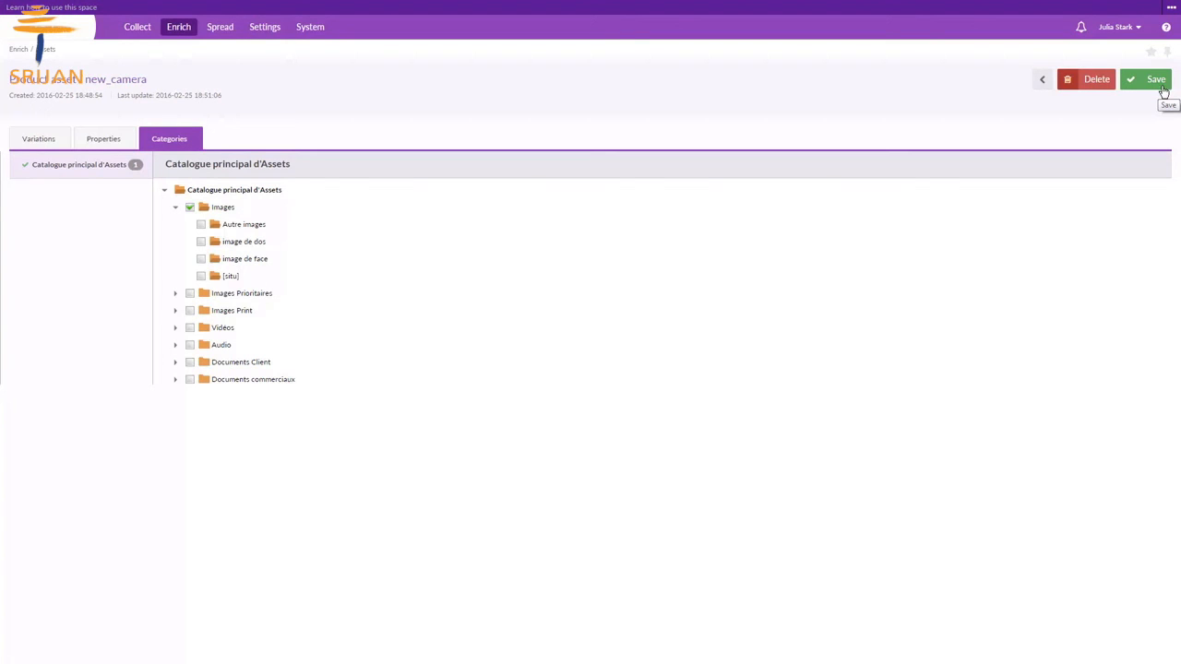
- Mass-upload the front_camera, Mouse and Sony-Walkman images via Collect > Upload assets and schedule processing
click(136, 25)
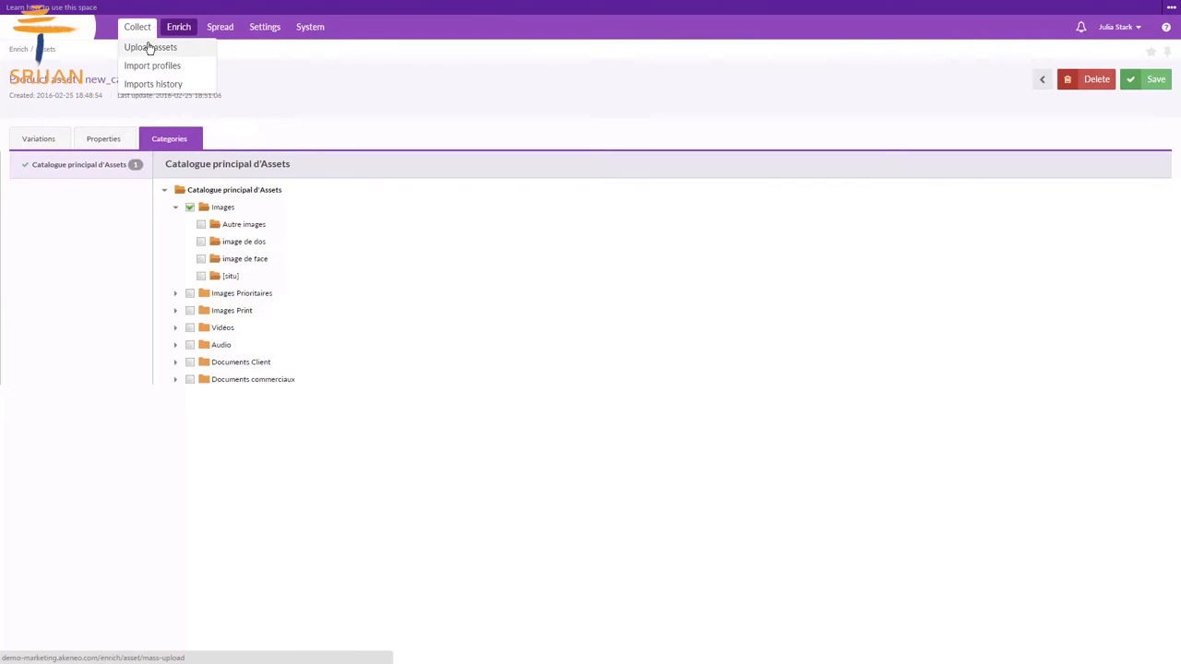
click(151, 48)
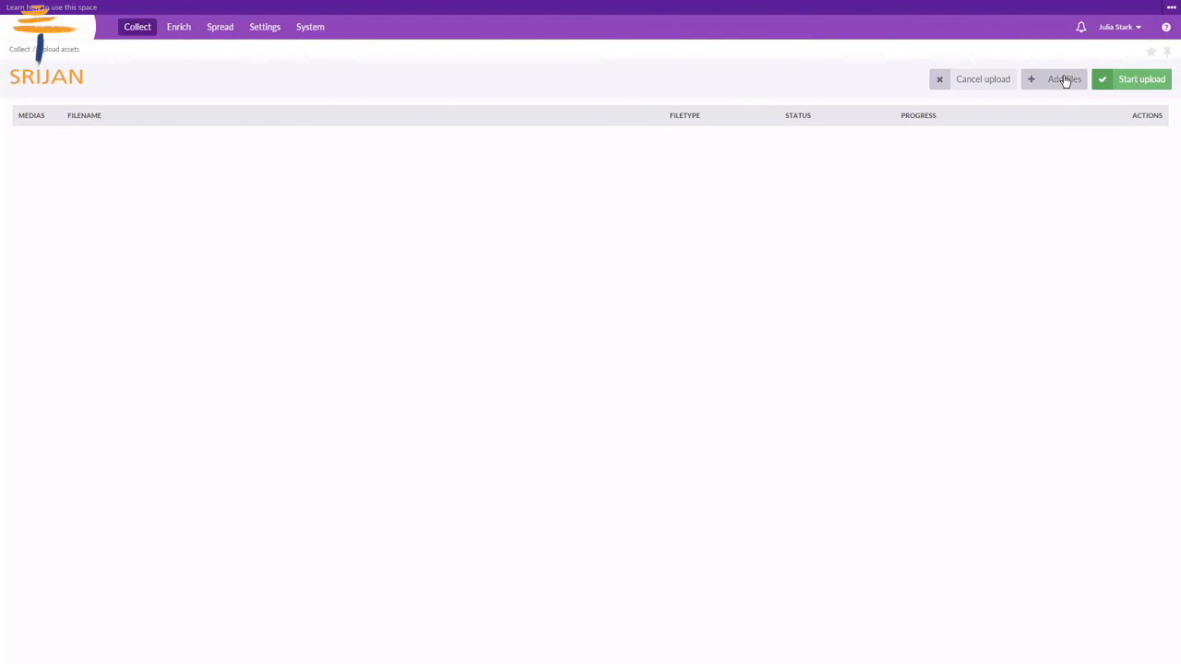
click(1063, 78)
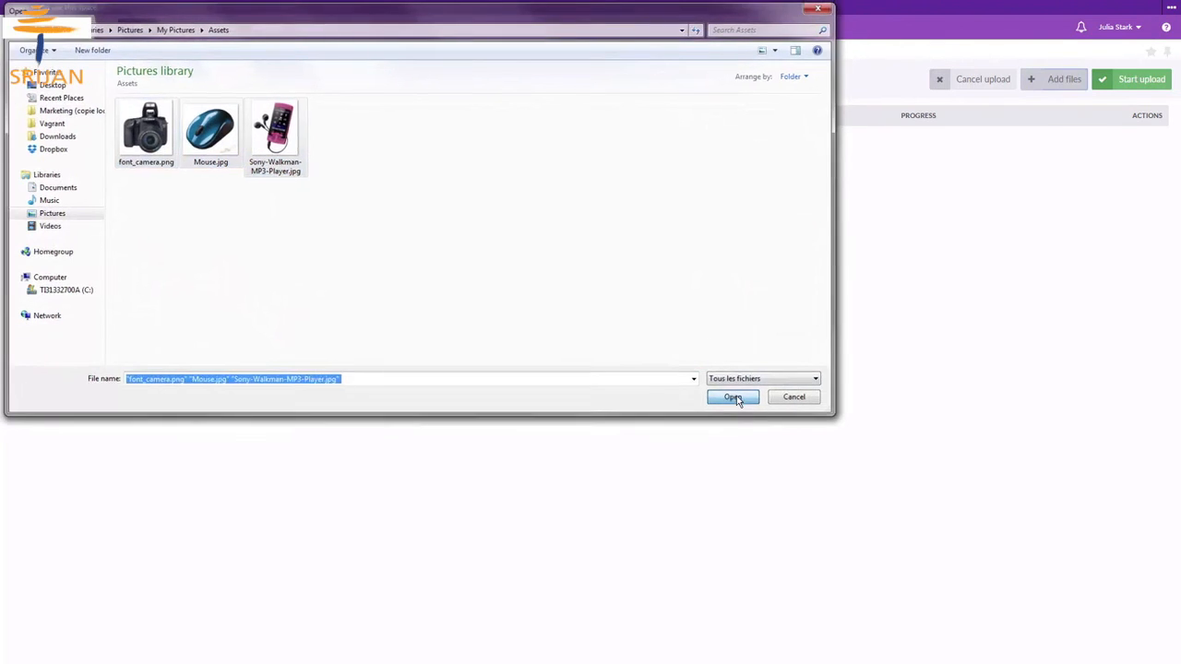
click(731, 397)
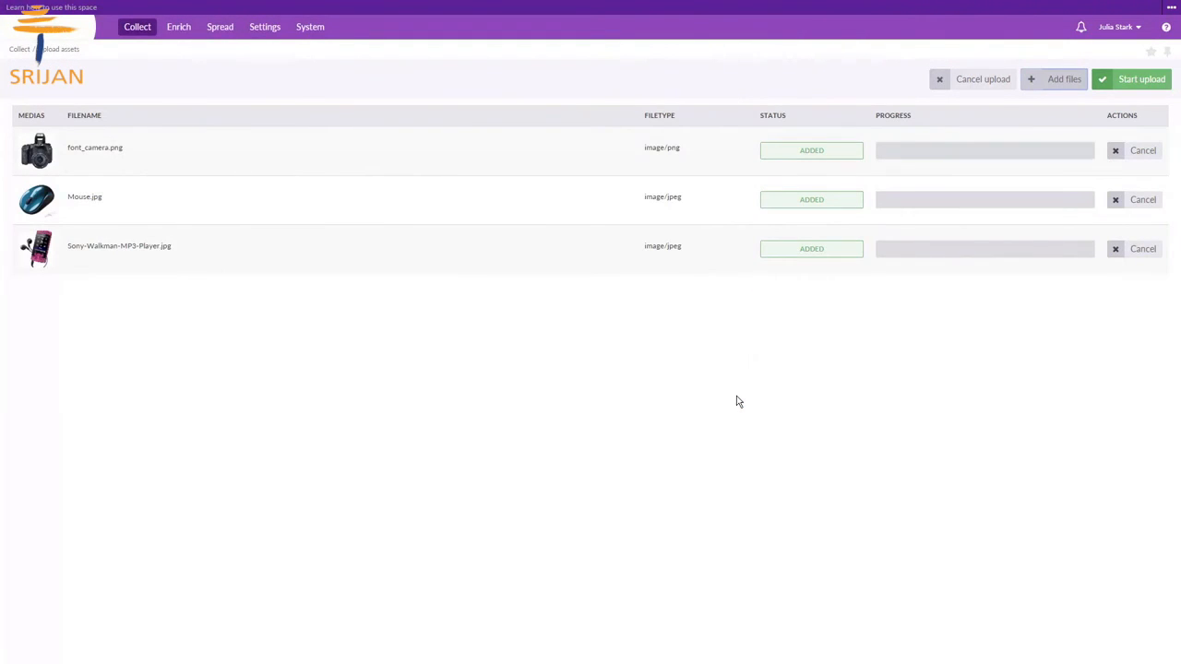
click(1140, 77)
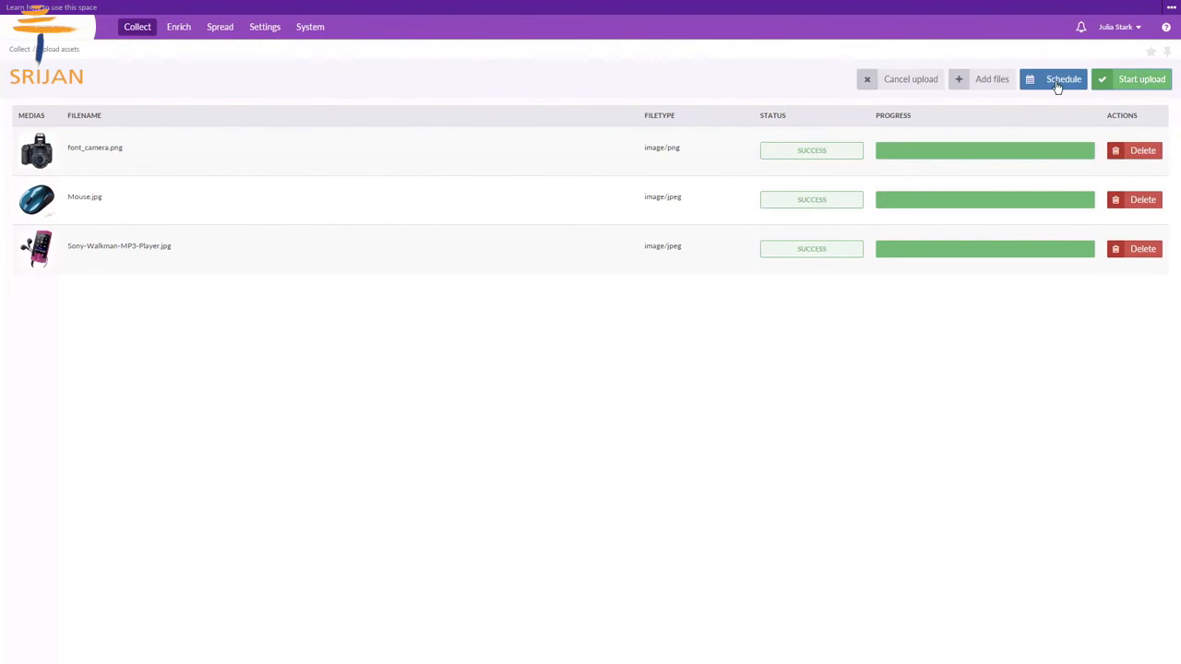
click(1063, 78)
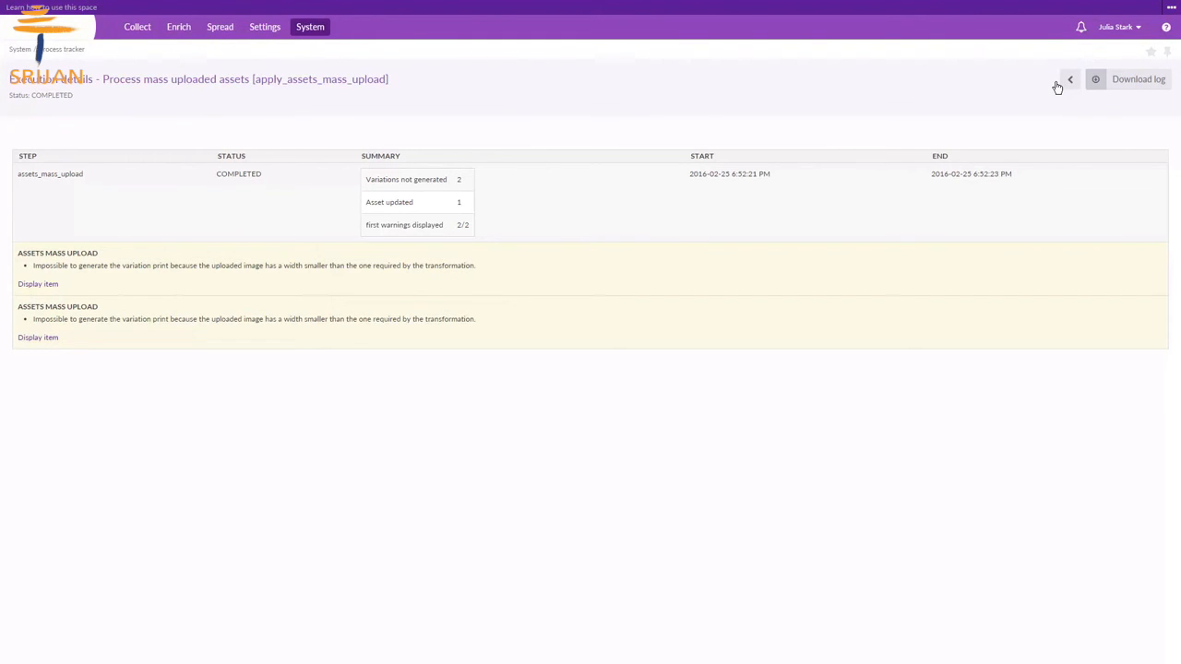
- Edit the Camera x1925 digital camera product on its Media attribute group
click(177, 26)
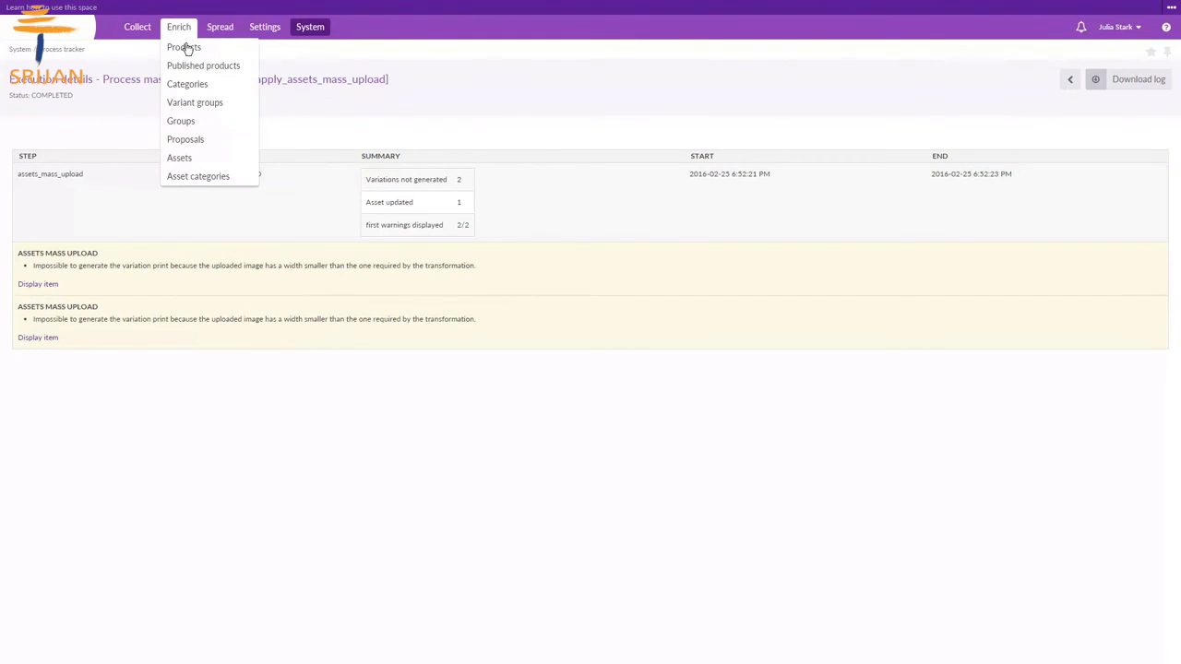
click(185, 48)
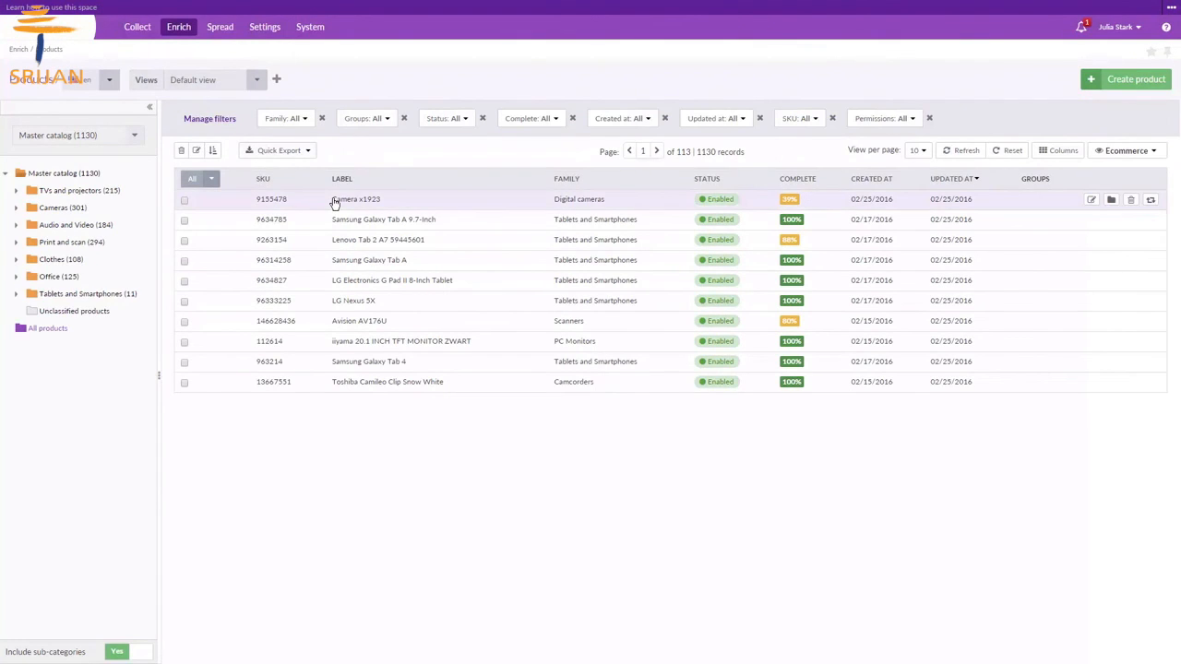
click(354, 200)
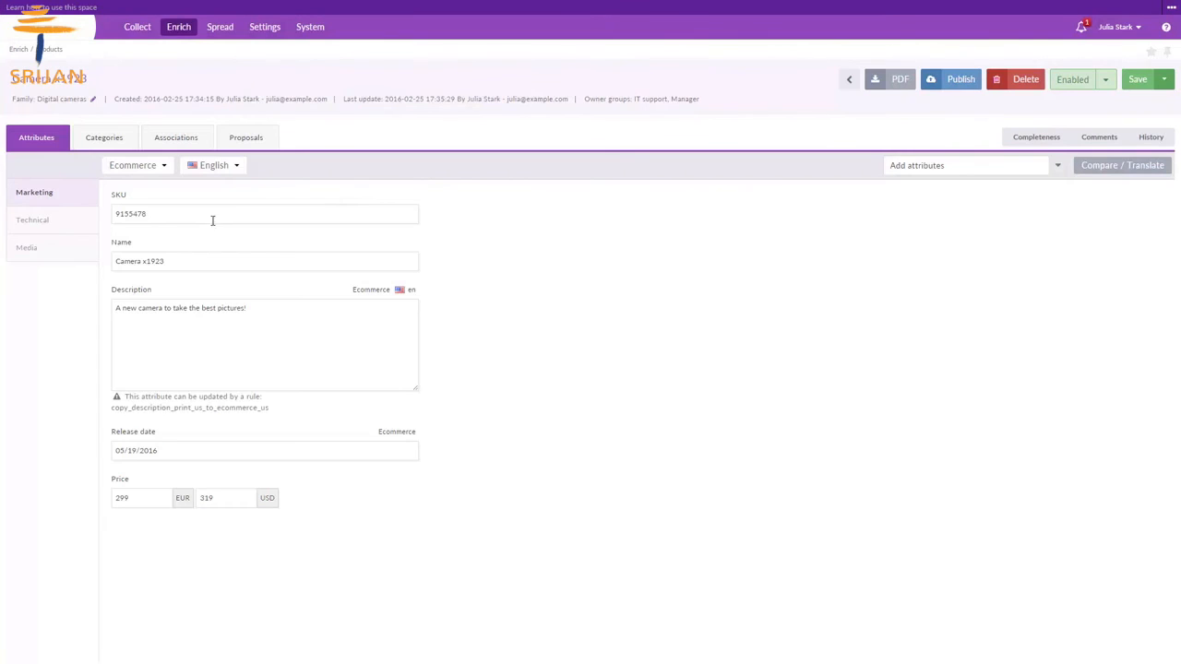
click(26, 247)
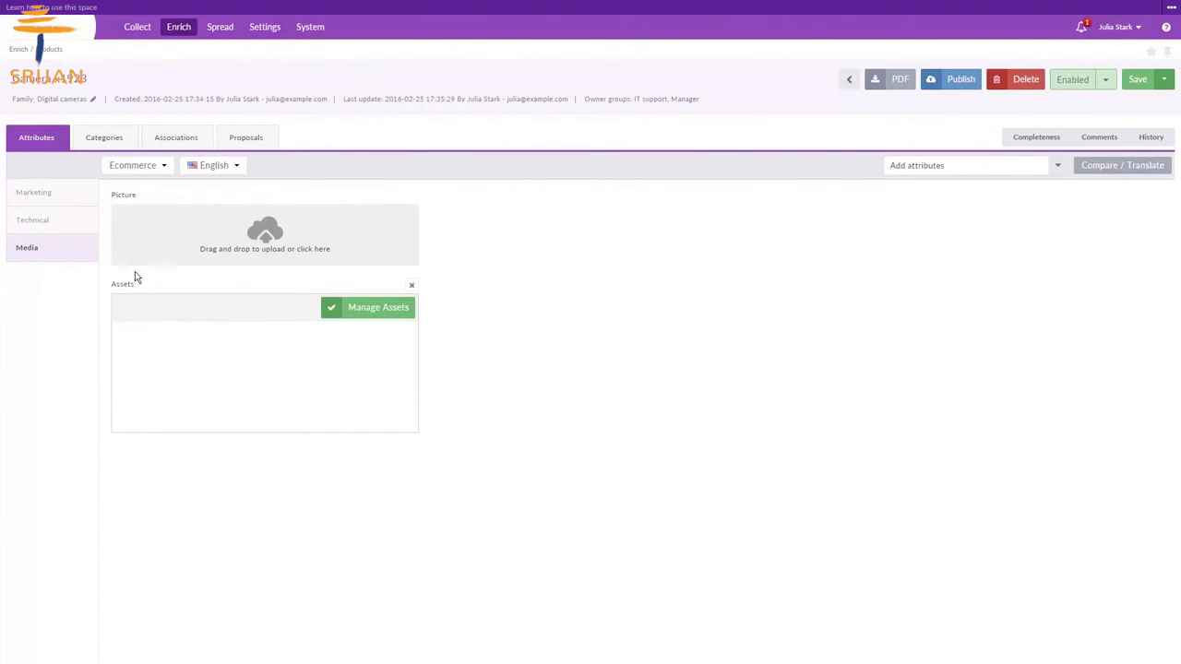
mouse_move(144, 284)
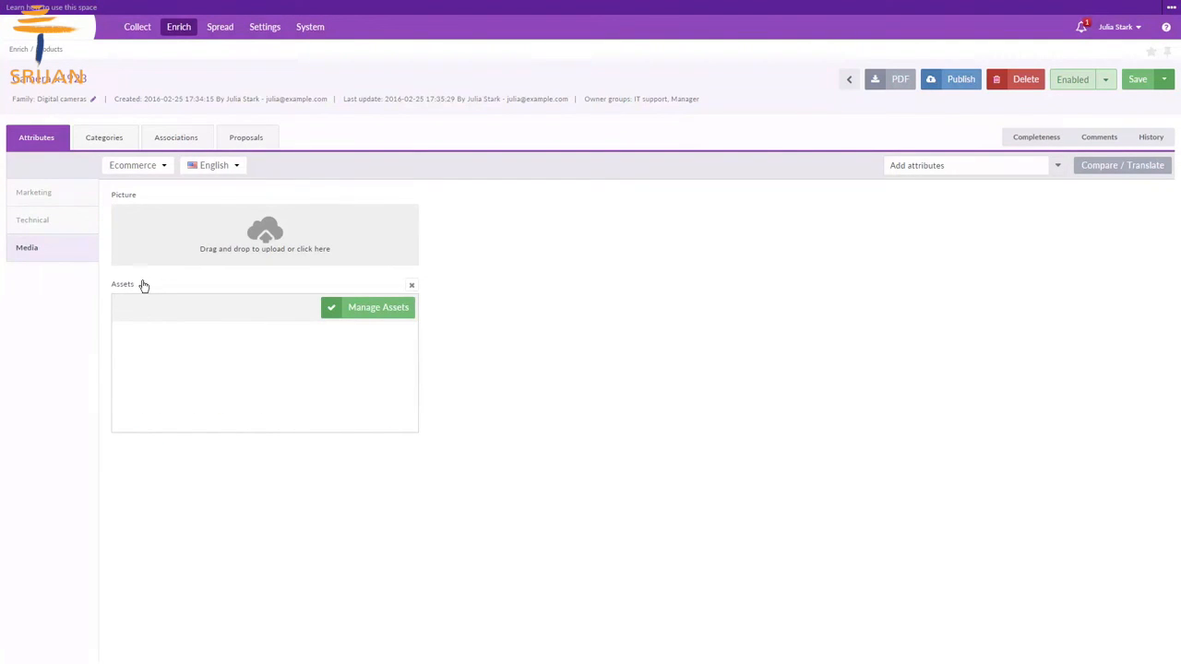
mouse_move(354, 317)
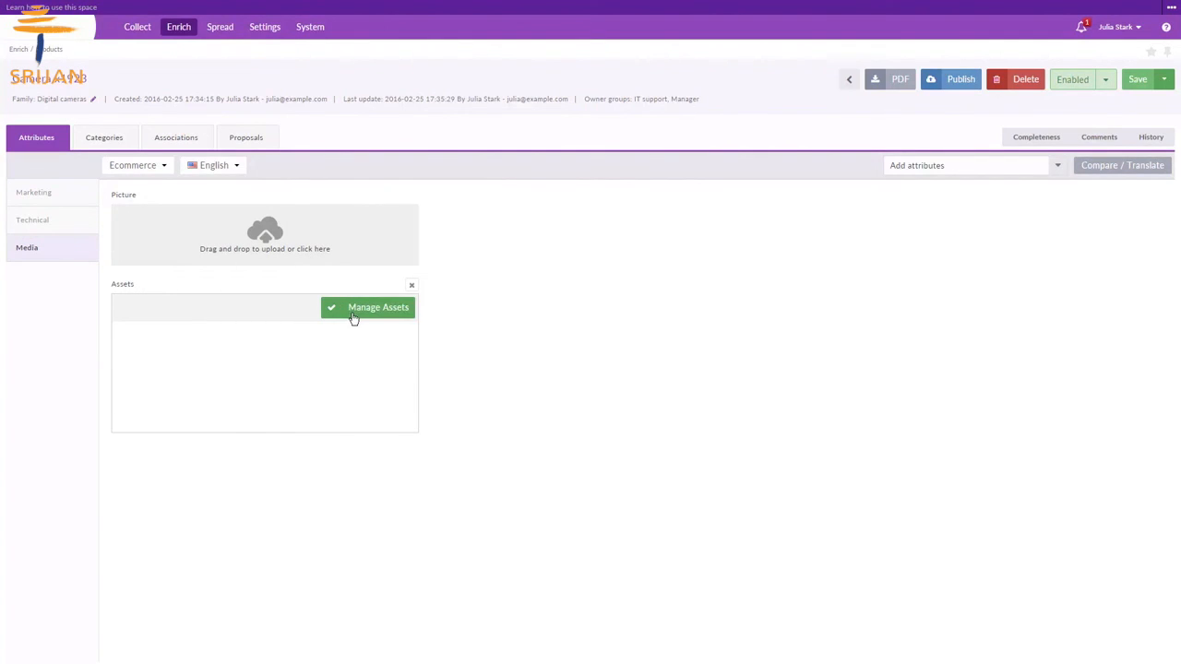
- In Manage Assets, filter Code by new_camera and add it to the basket
click(369, 306)
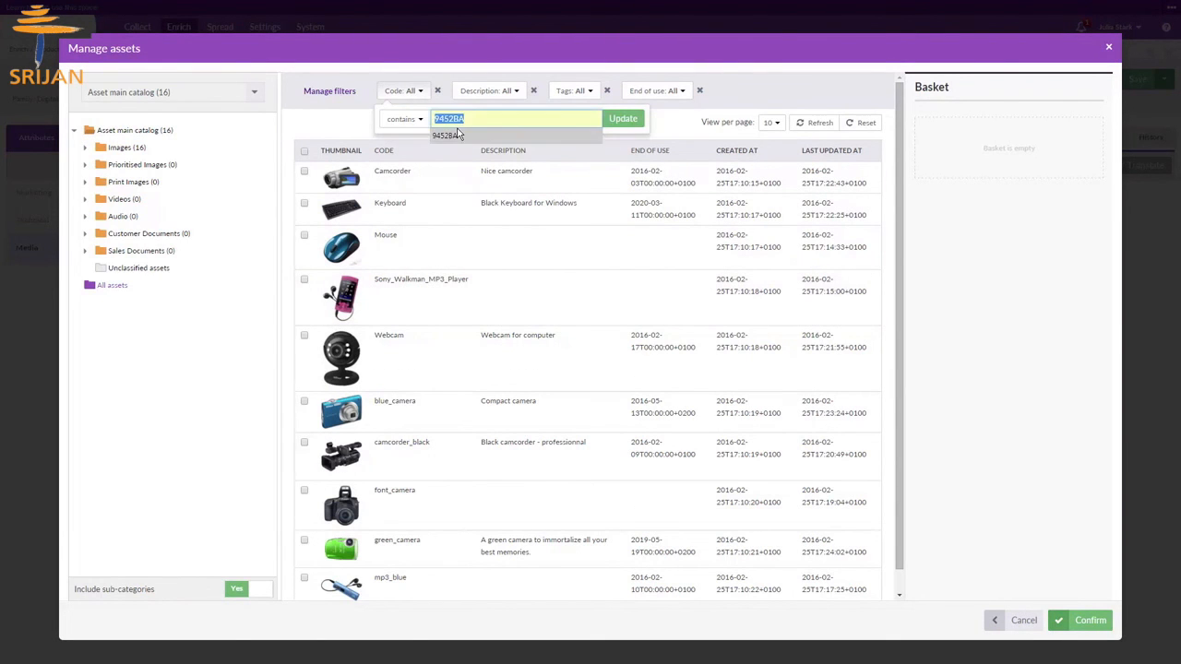
text(new_camera)
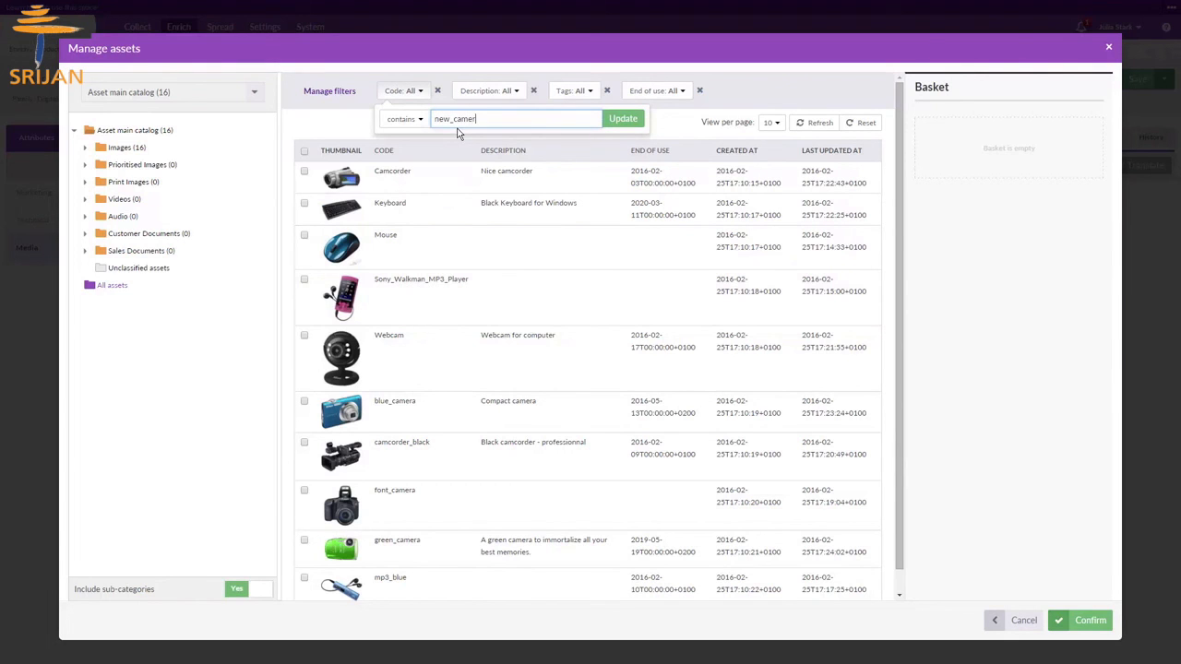
click(623, 119)
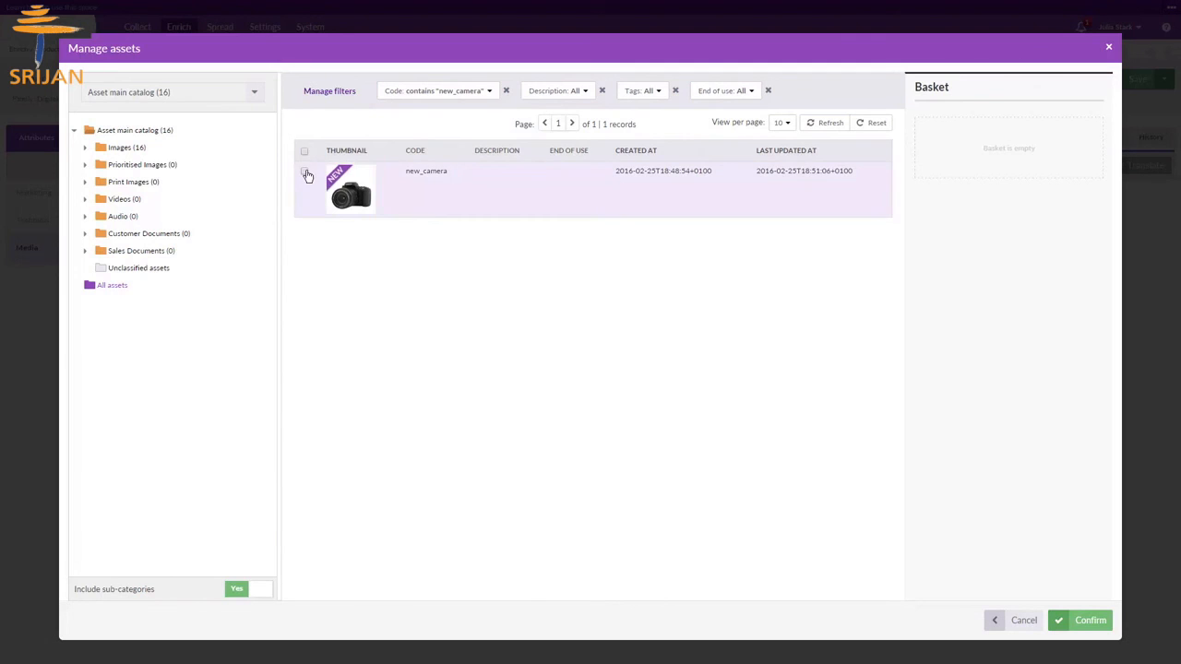
click(304, 169)
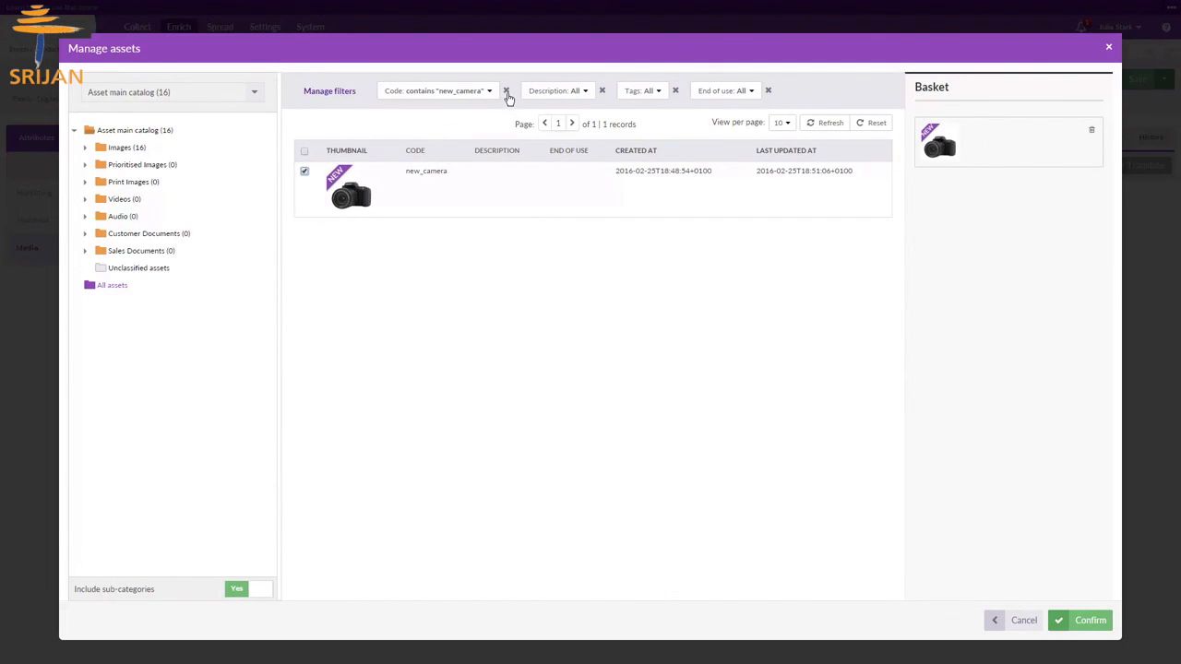
- Filter Tags by camera, add front_camera, and confirm both assets for the product
click(505, 90)
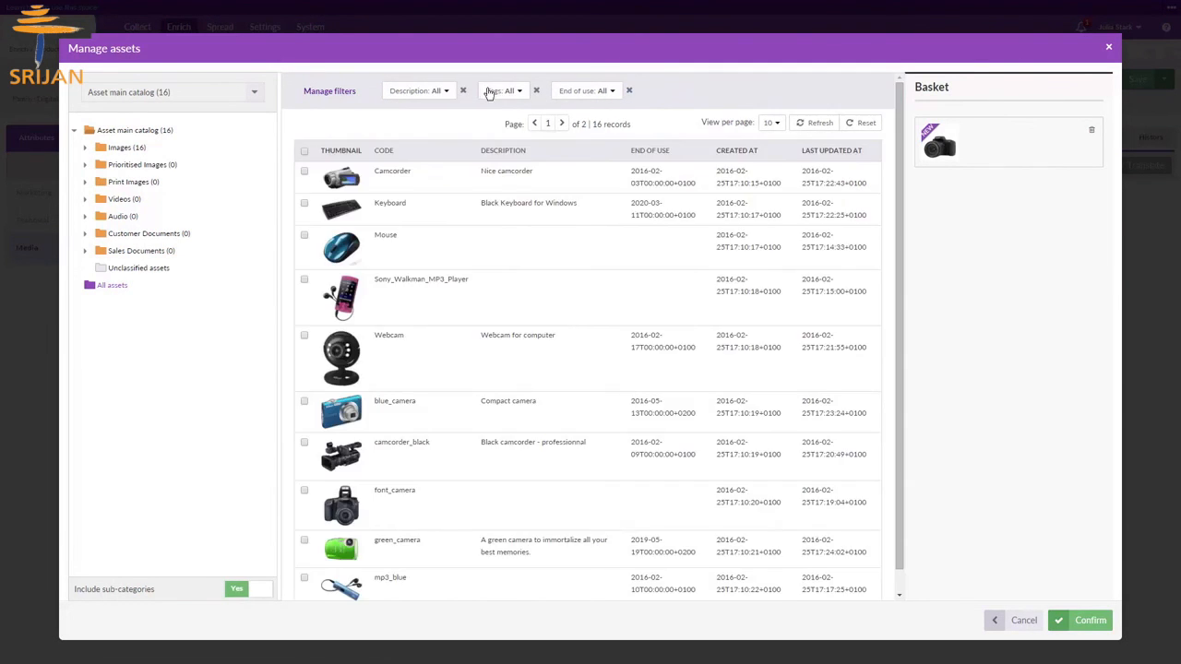
click(502, 90)
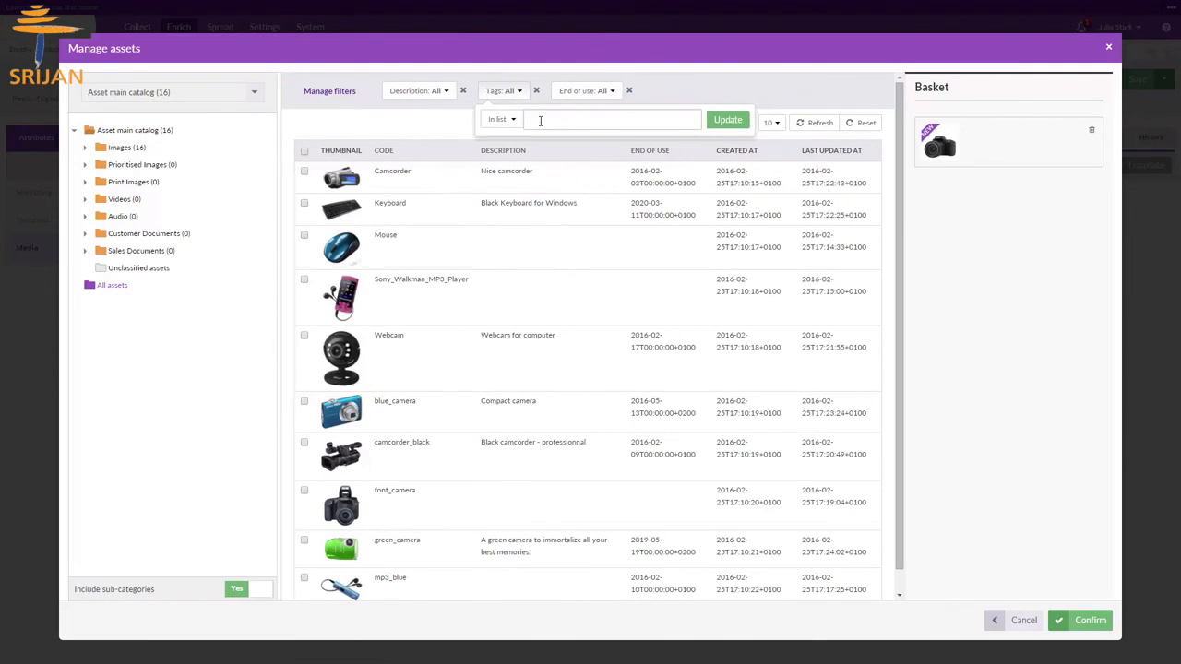
text(camera)
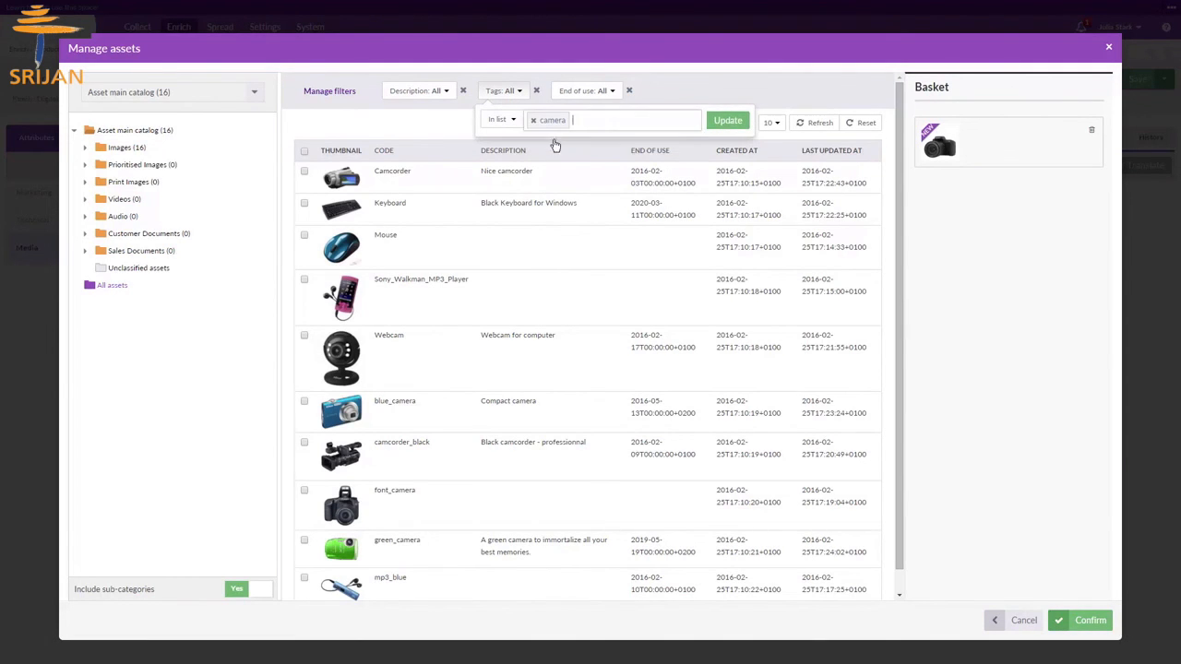
click(728, 120)
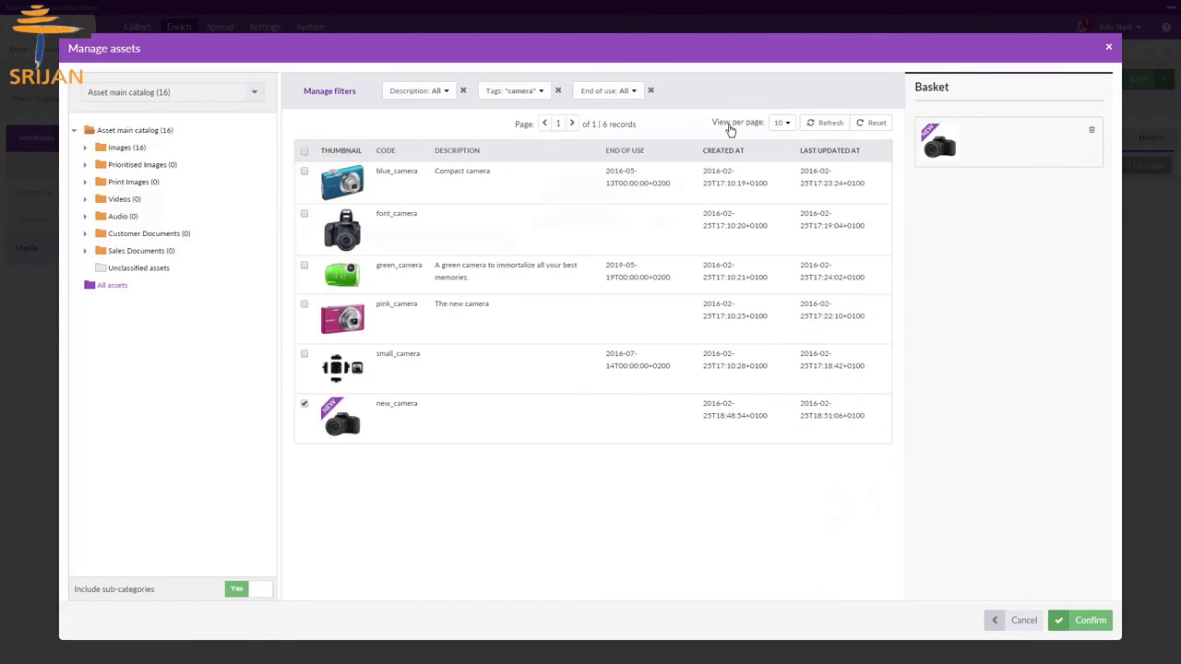
click(304, 214)
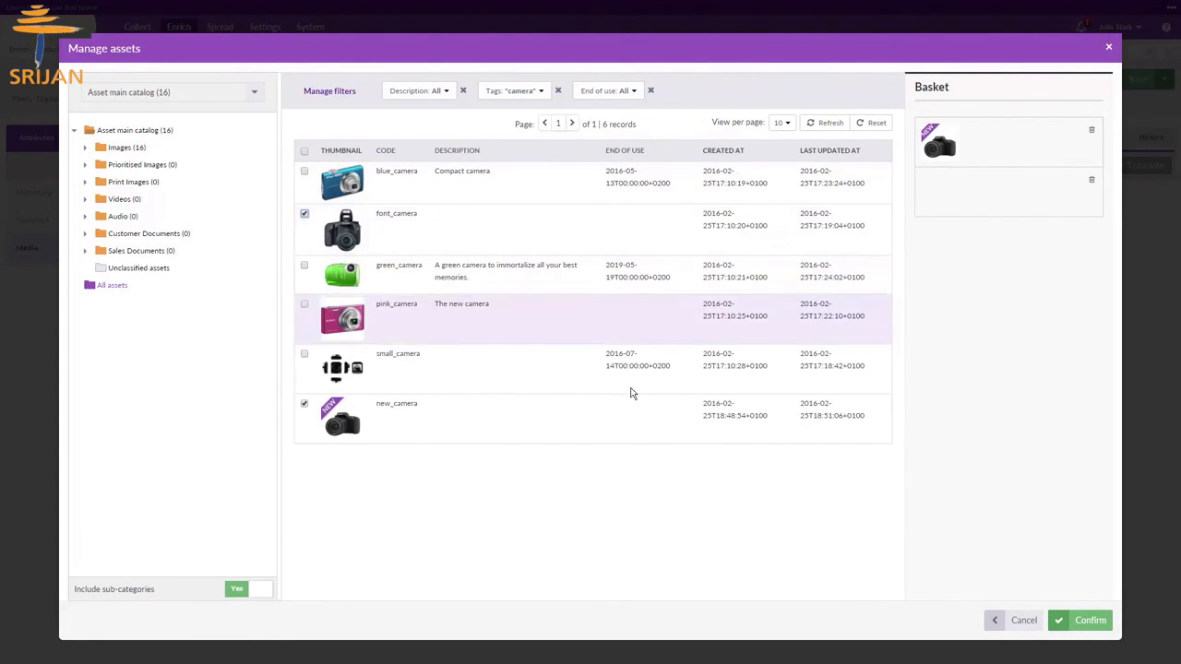
click(1089, 620)
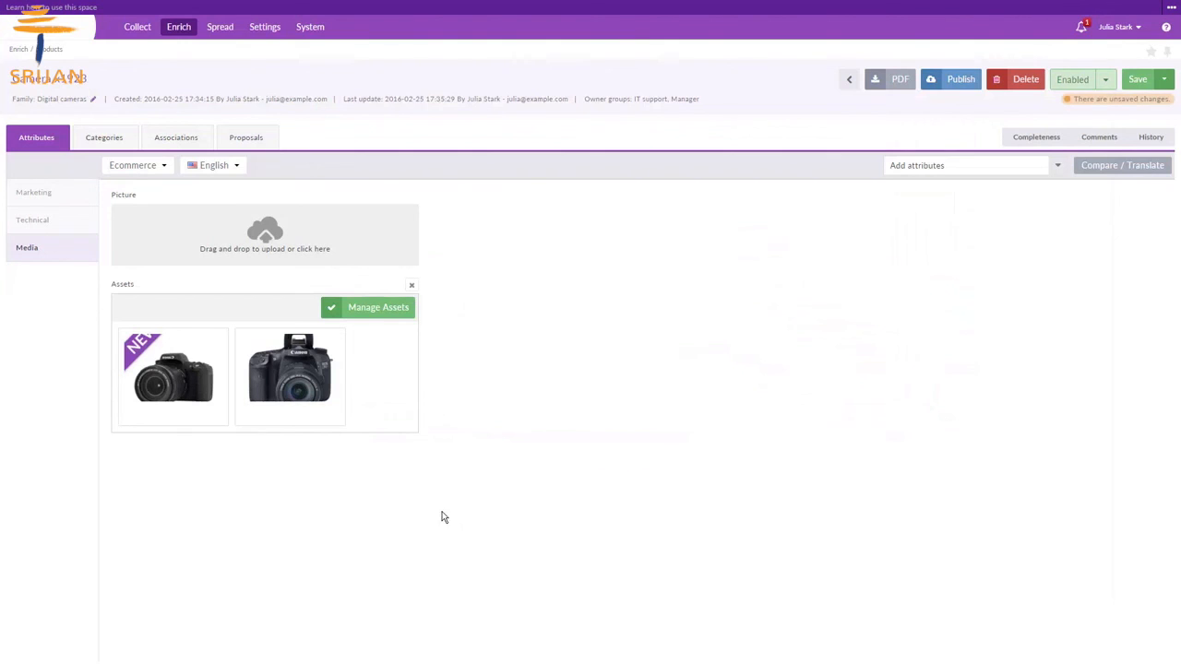
mouse_move(183, 244)
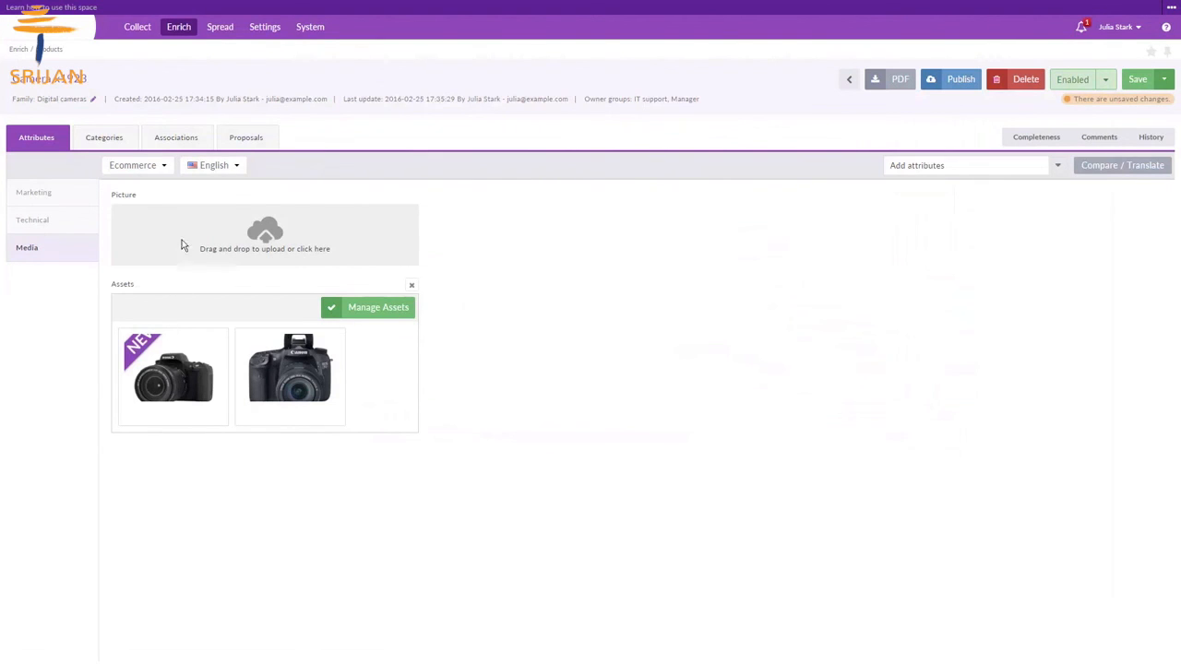
mouse_move(158, 347)
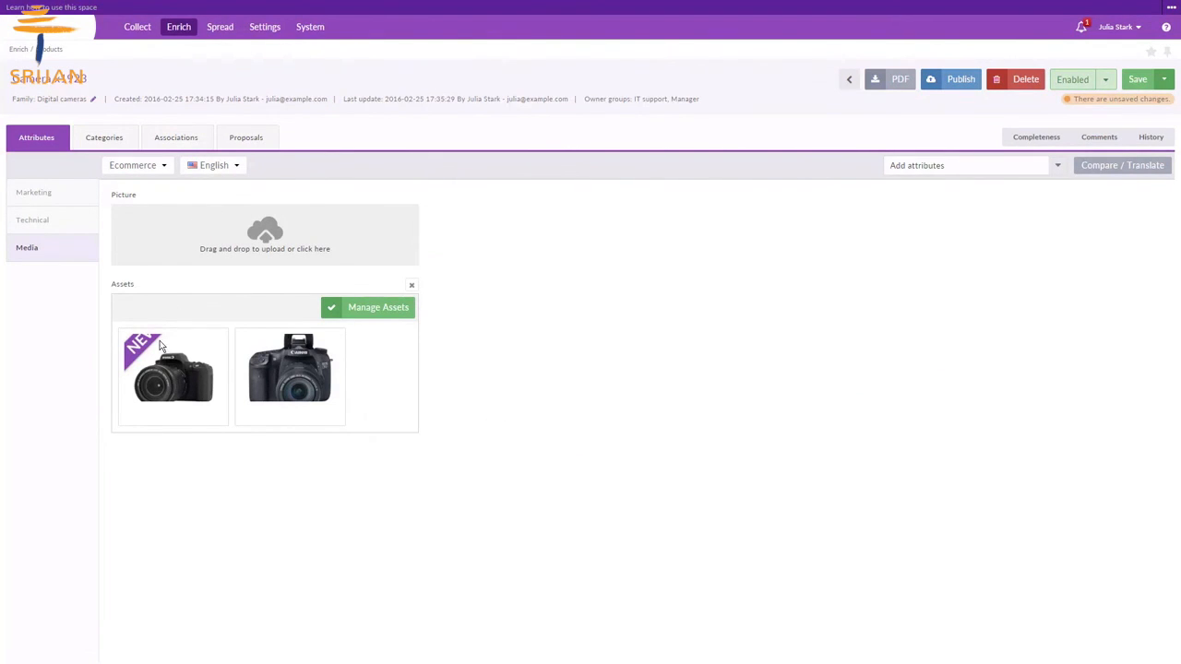
- Switch the Camera x1925 product view to the French locale and Mobile channel
click(214, 166)
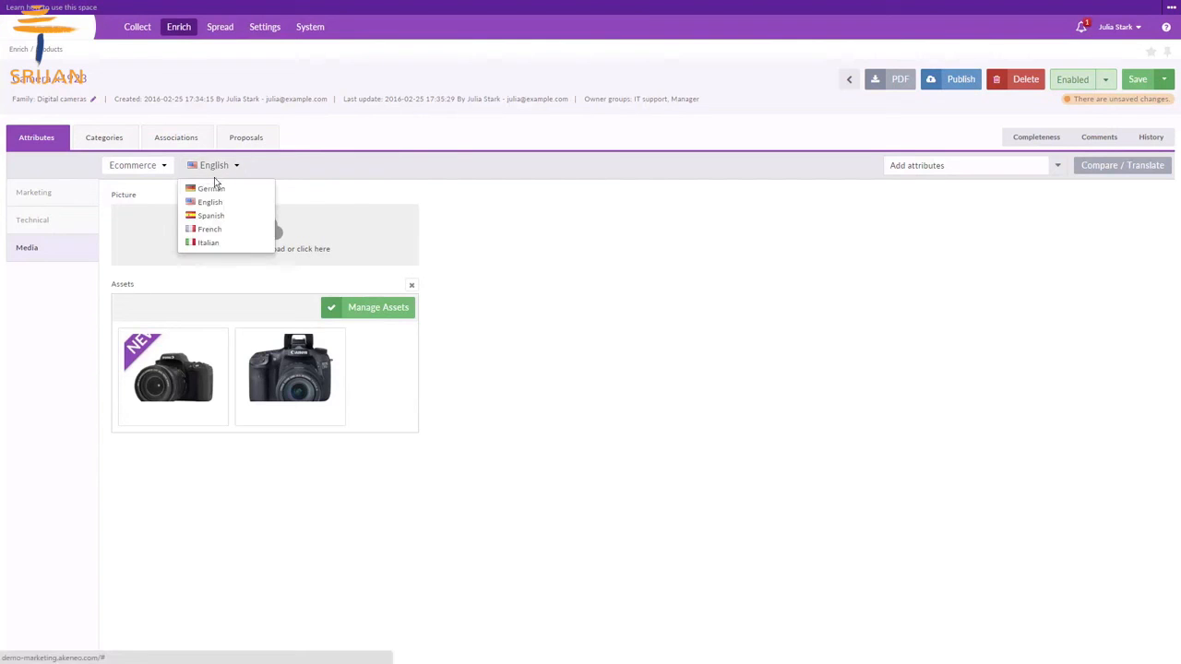
click(209, 229)
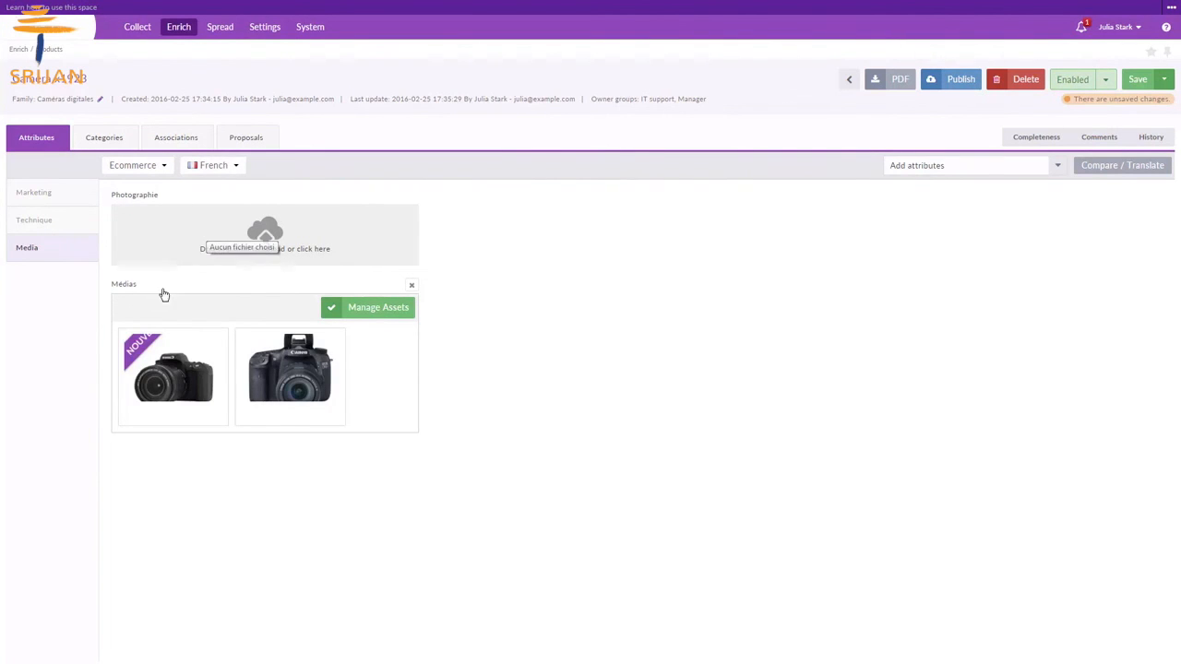
mouse_move(143, 366)
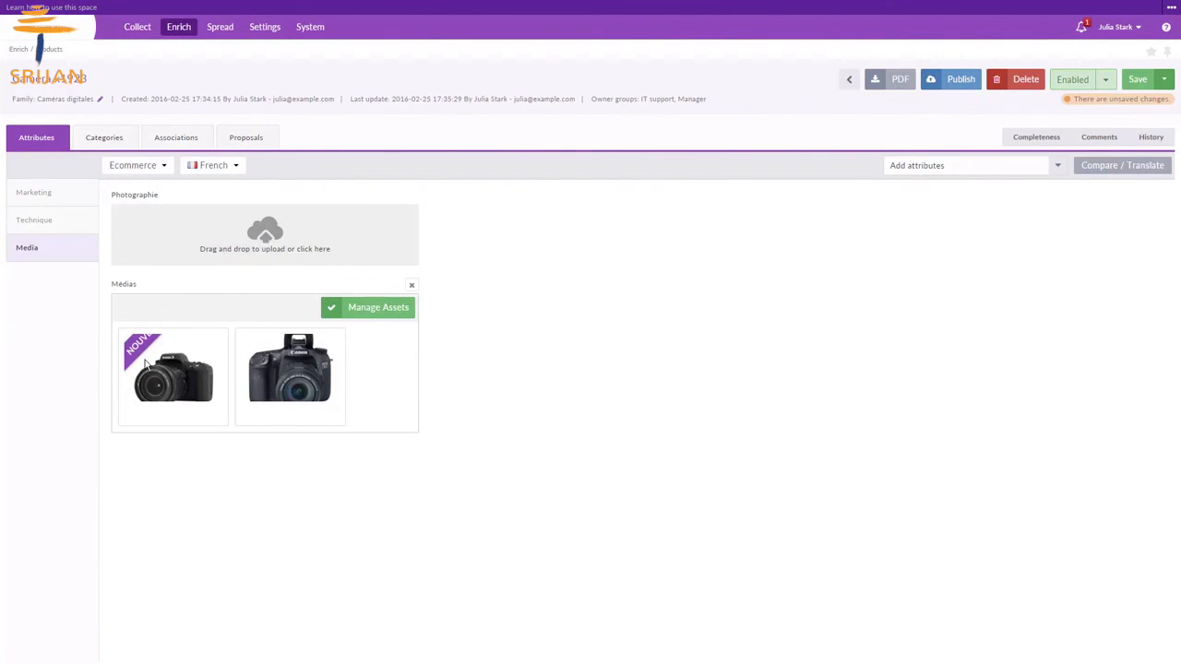
click(137, 166)
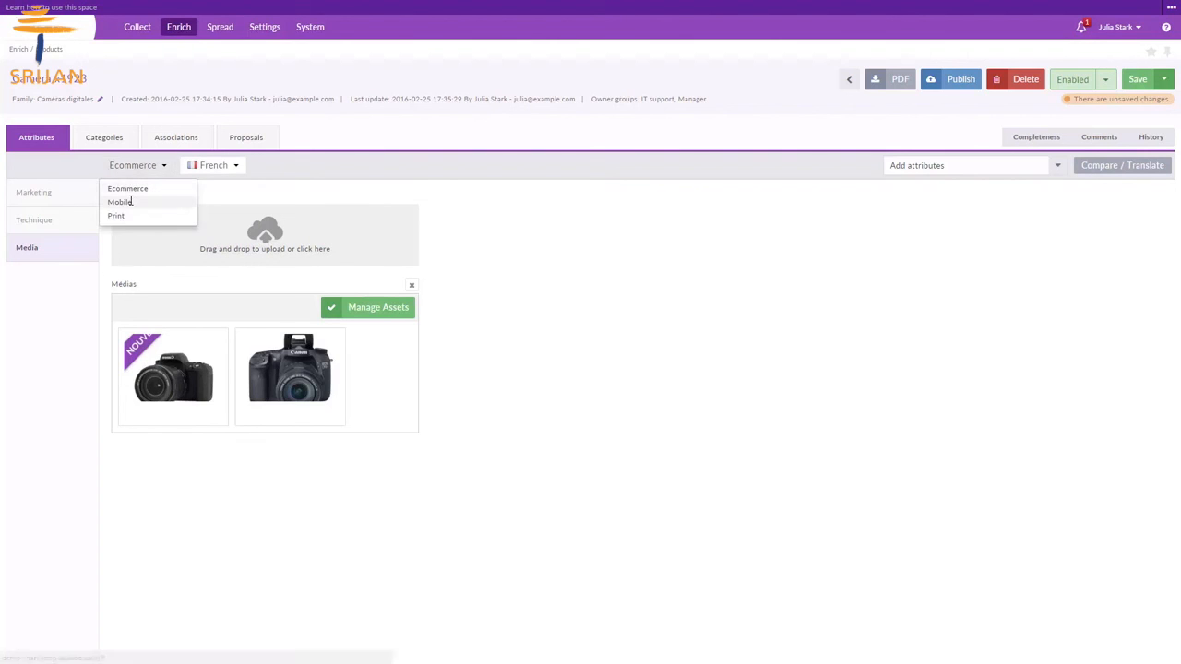
click(118, 201)
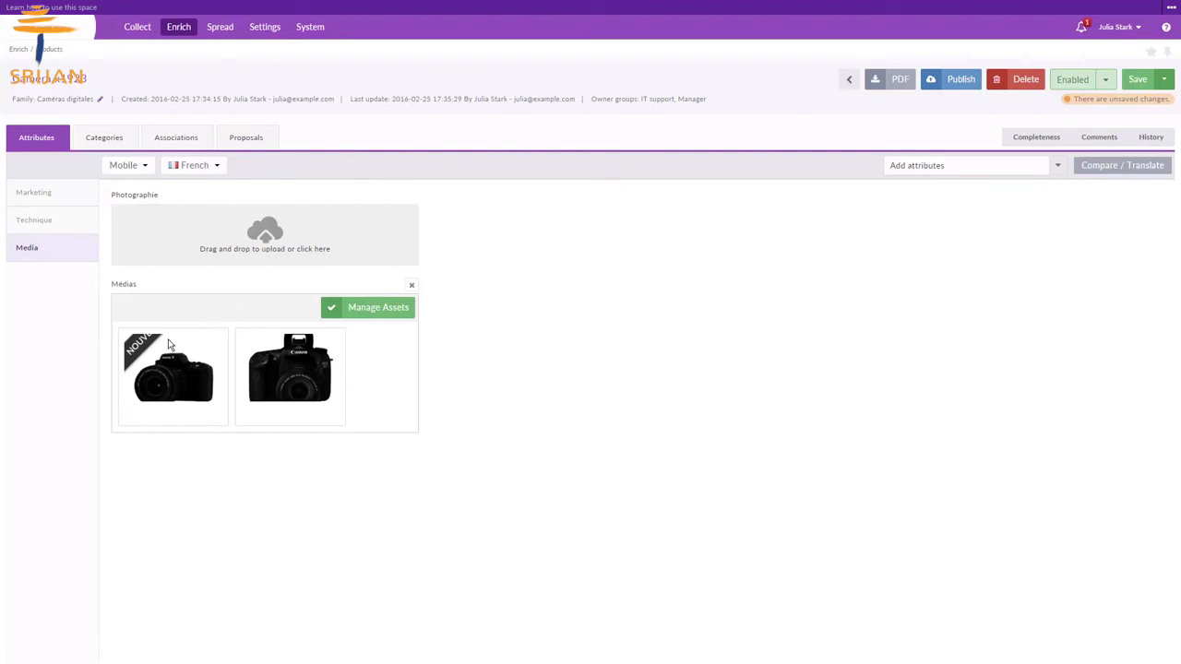
mouse_move(221, 443)
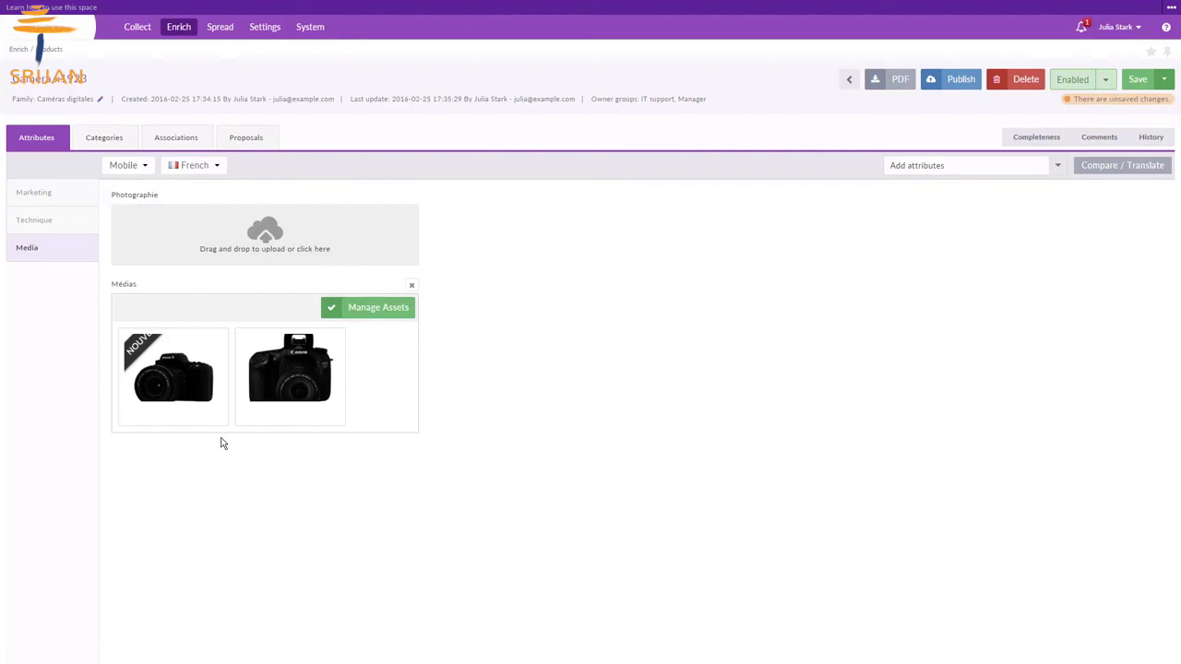